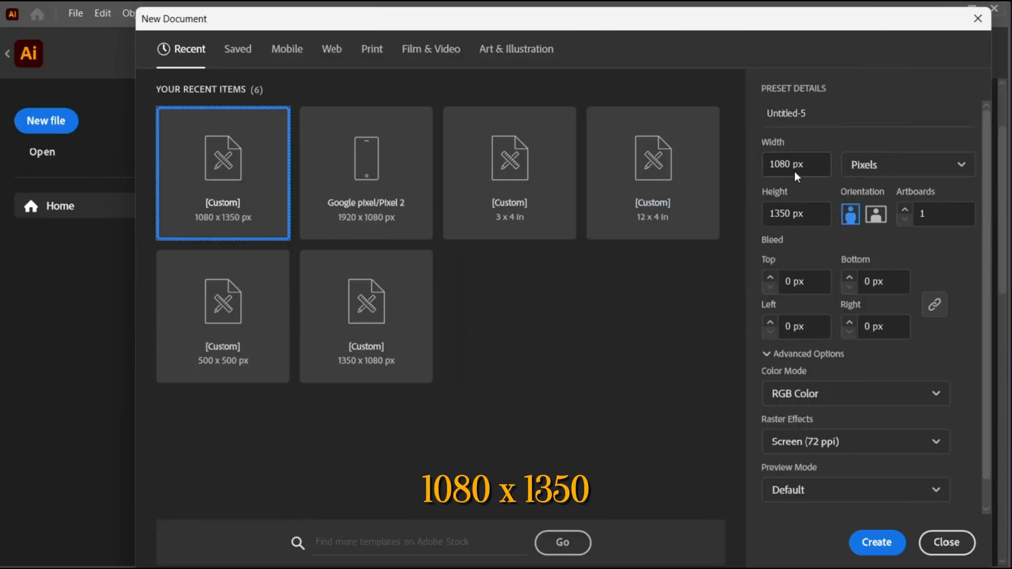
pyautogui.moveTo(876, 543)
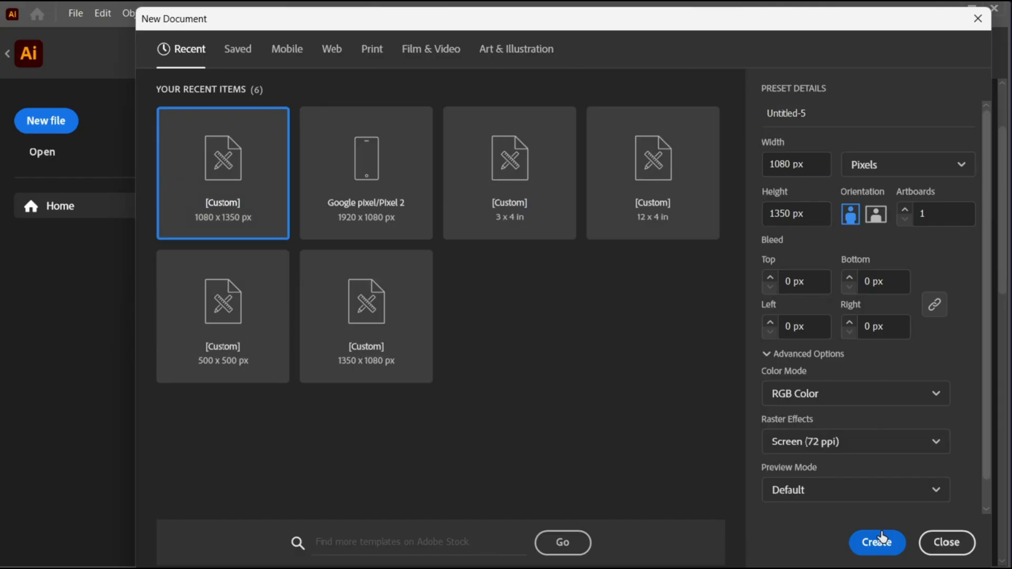
# Step: Create a new blank 1080 × 1350 px portrait RGB document
pyautogui.click(875, 542)
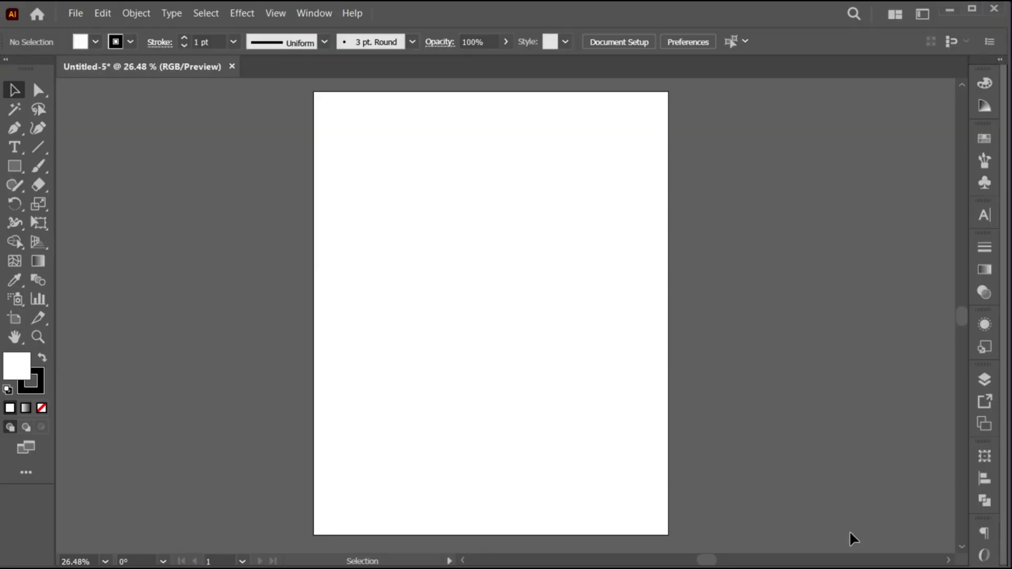
# Step: Cover the artboard with a dark navy rectangle, no stroke, and begin entering #F4F4F4 text colour
pyautogui.click(14, 166)
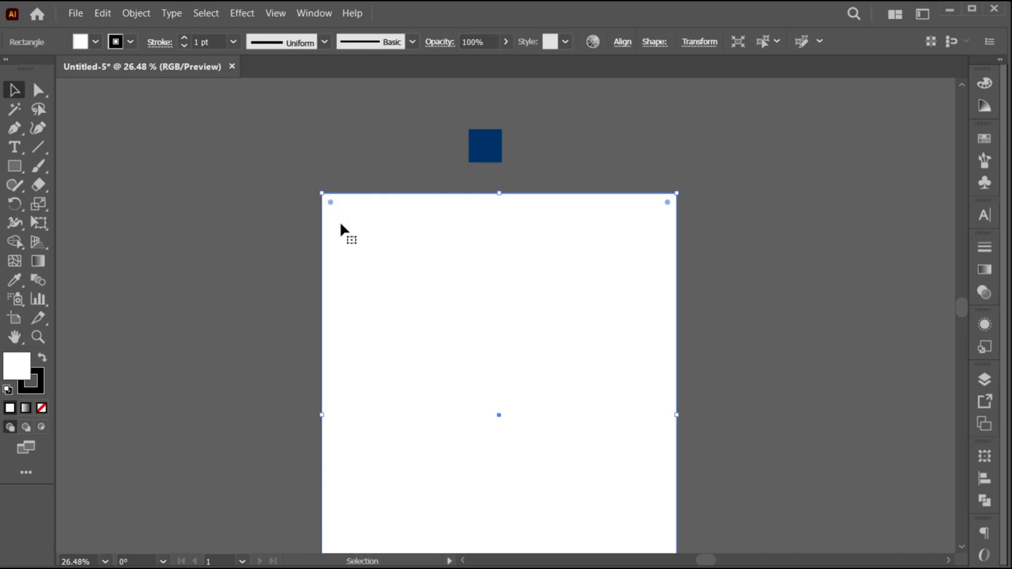
pyautogui.click(484, 145)
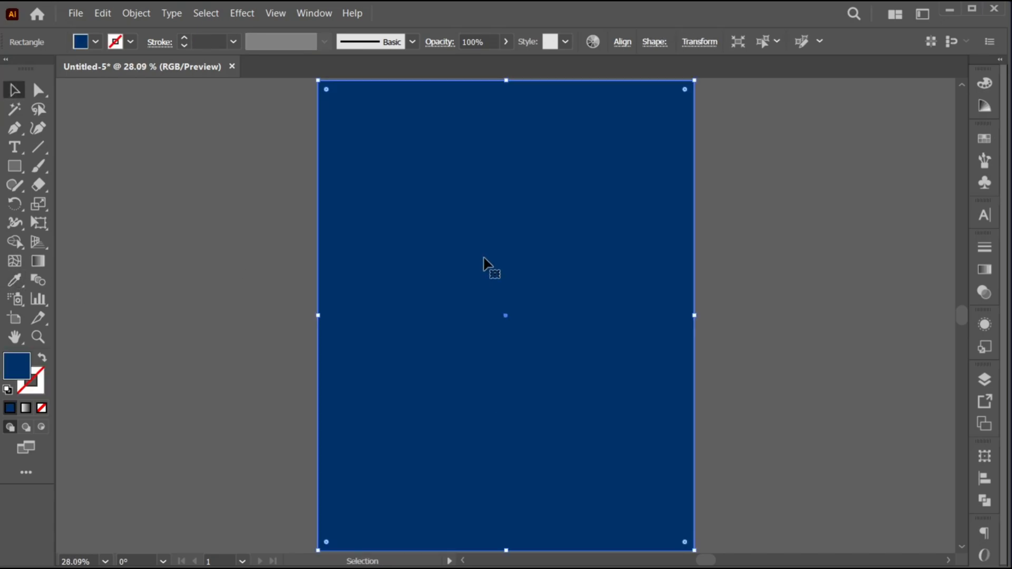
pyautogui.click(136, 12)
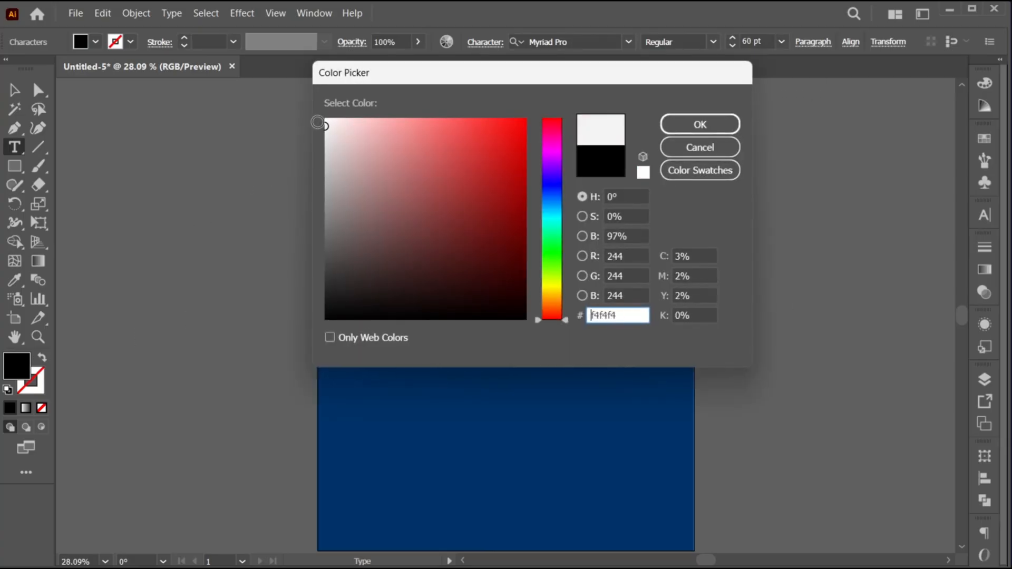
# Step: Add large #f4f4f4 Tactic Sans 202 numerals centred on the artboard, with stacked 5 and 6 beside them
pyautogui.click(699, 123)
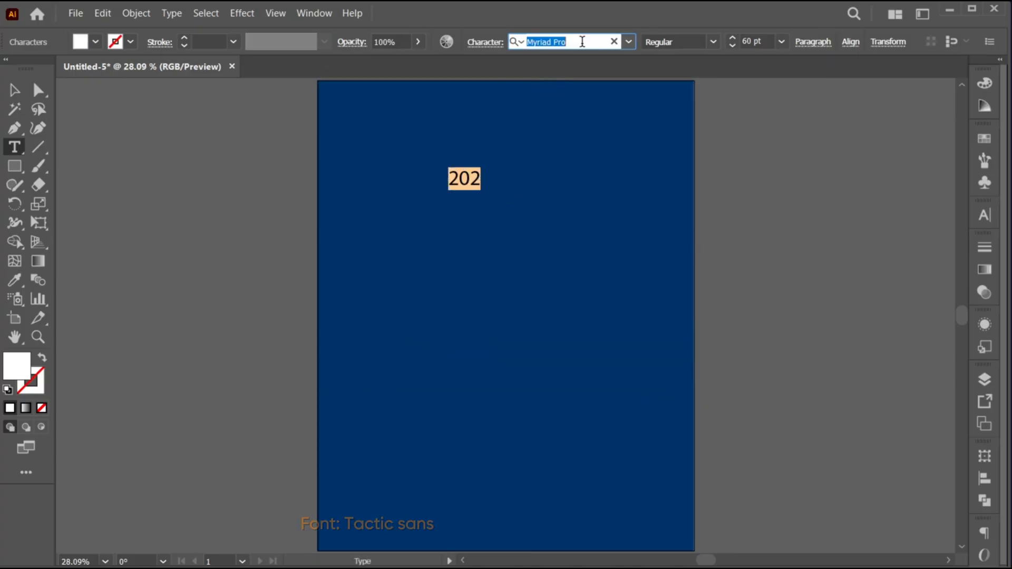
pyautogui.write('tacti')
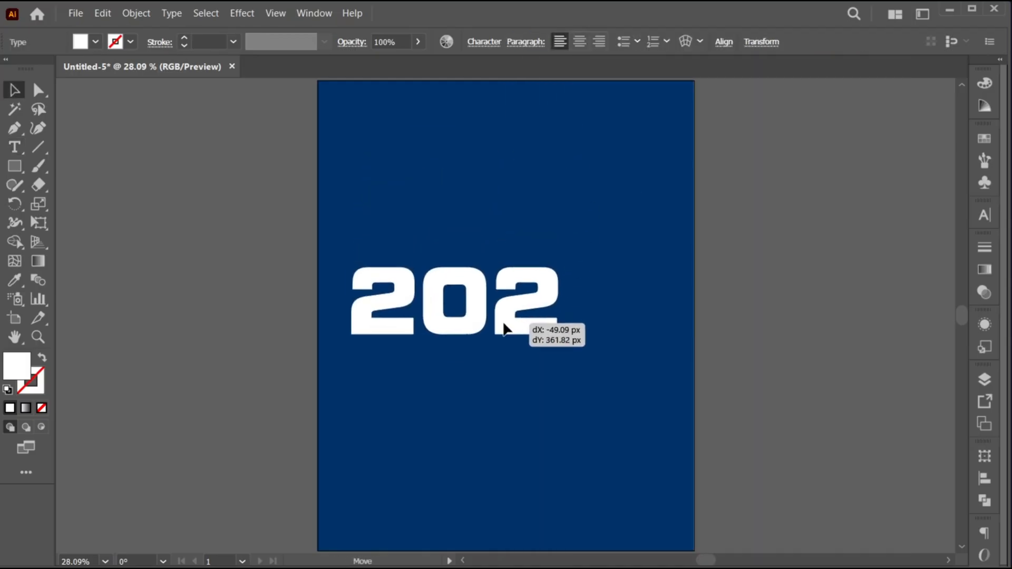
pyautogui.click(723, 41)
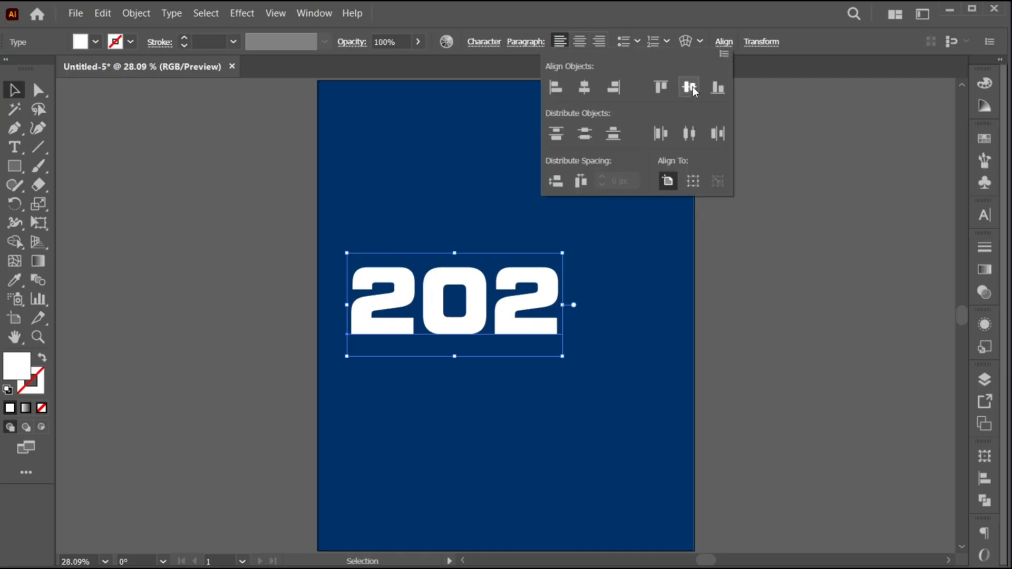
pyautogui.click(688, 87)
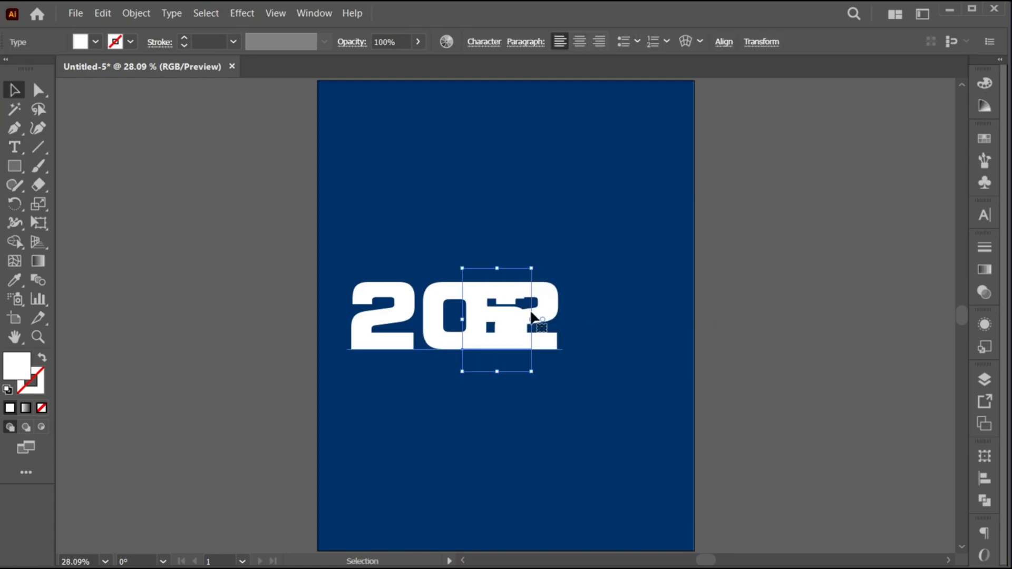
pyautogui.click(37, 337)
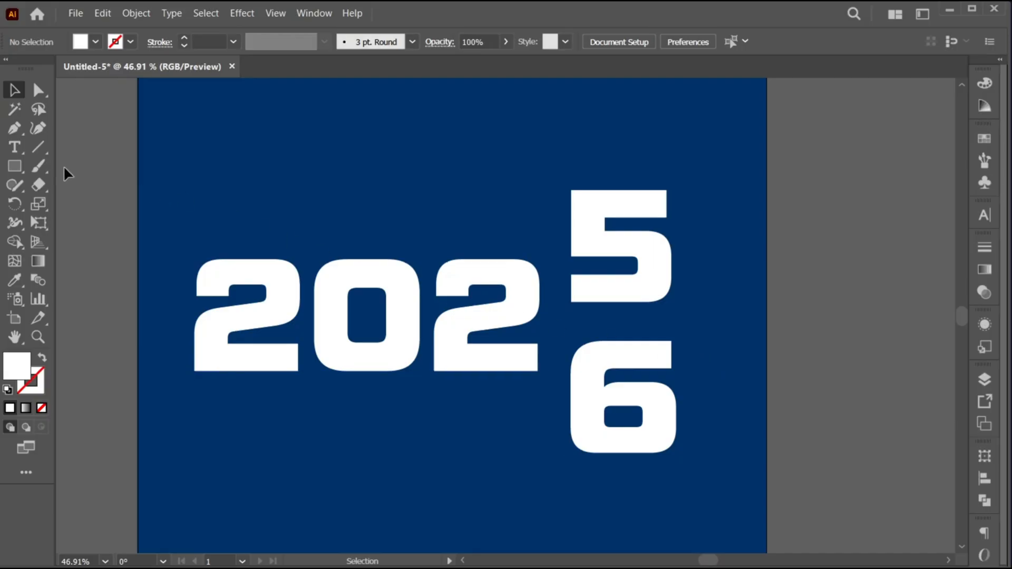
# Step: Draw a solid black ellipse over the top of the 5
pyautogui.click(14, 166)
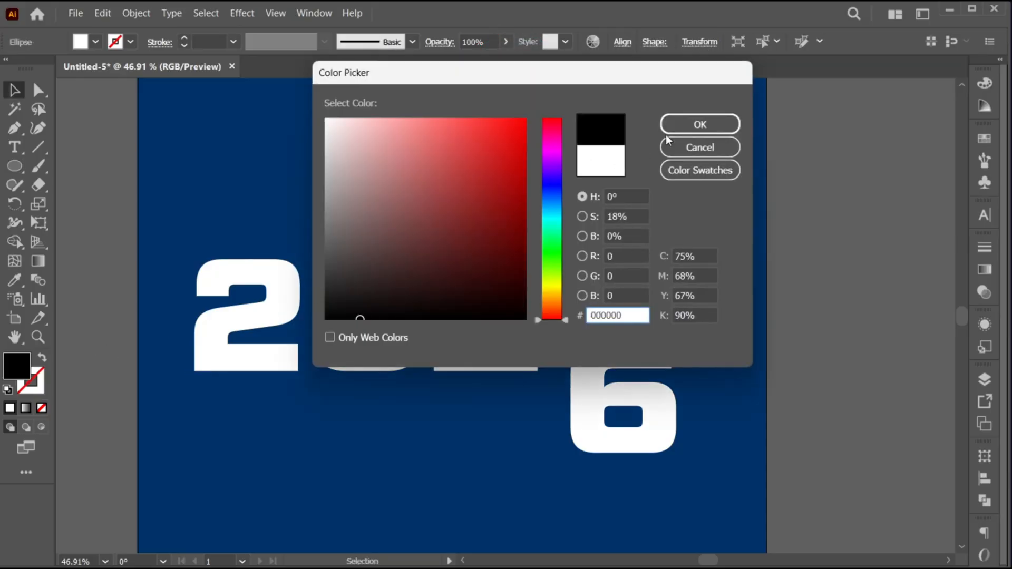
pyautogui.click(699, 124)
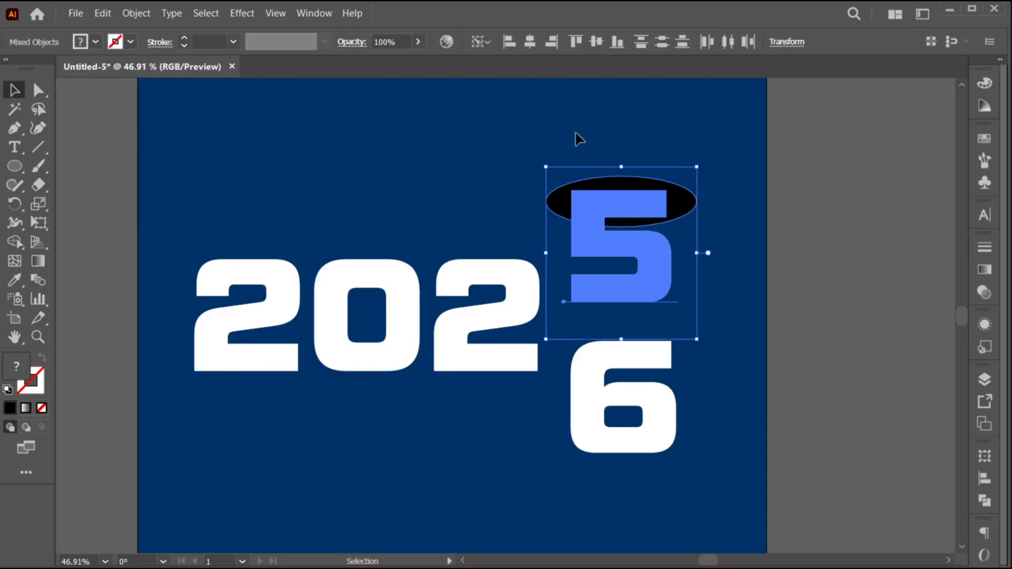
pyautogui.click(620, 201)
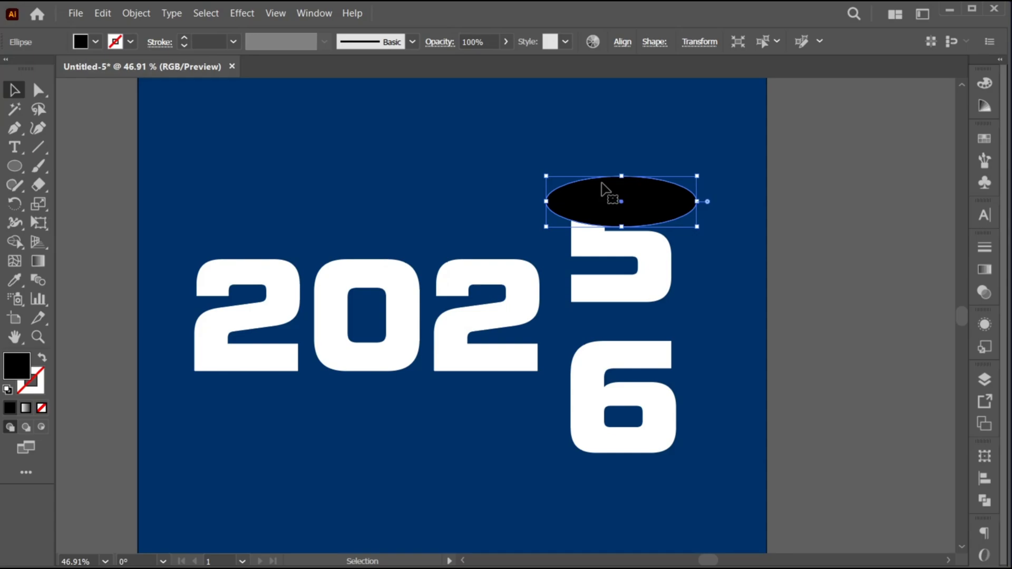
# Step: Apply a Gaussian Blur of about 28 px to the ellipse so it shades the 5
pyautogui.click(241, 12)
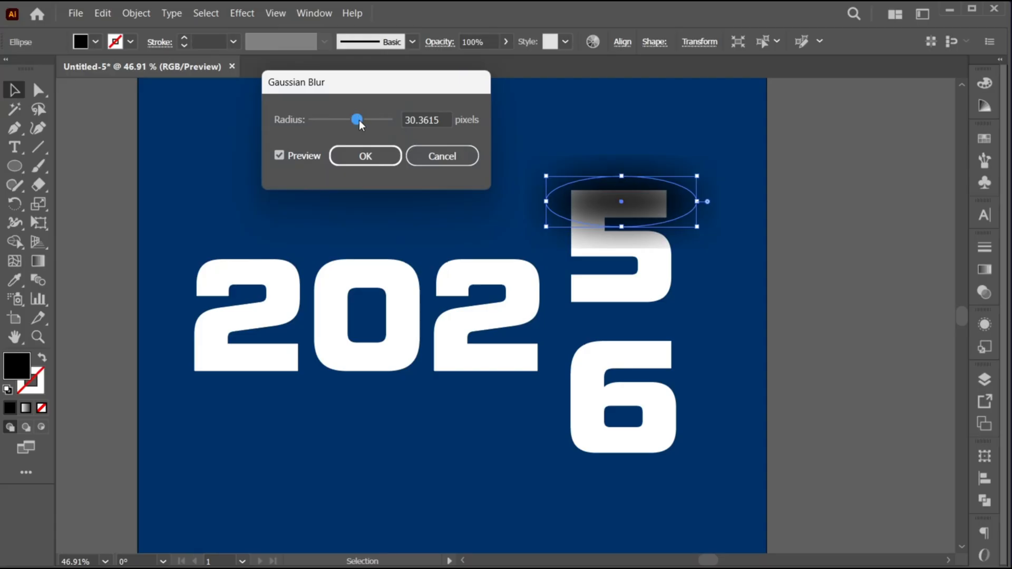
pyautogui.moveTo(358, 120); pyautogui.dragTo(356, 120)
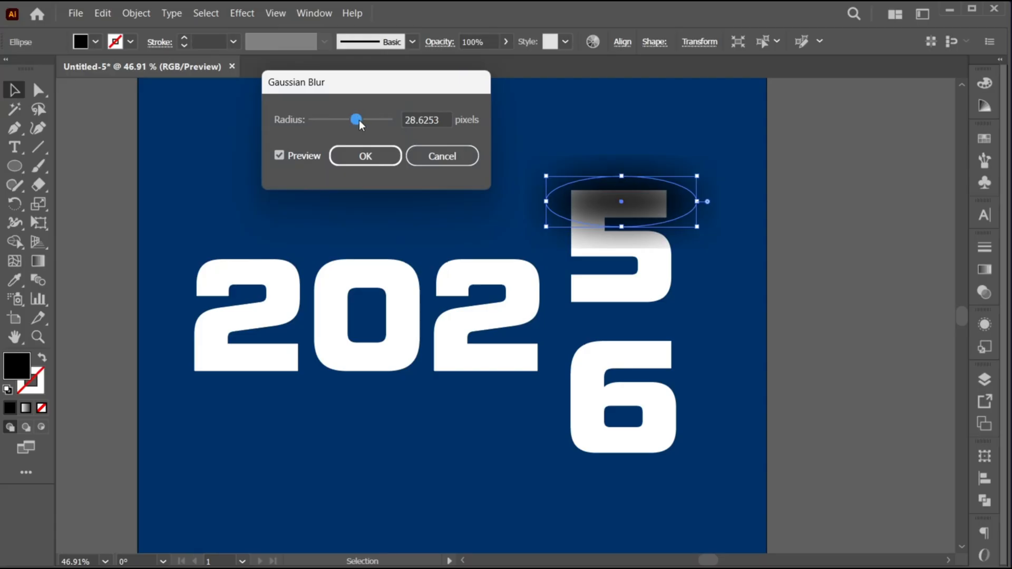
pyautogui.click(364, 156)
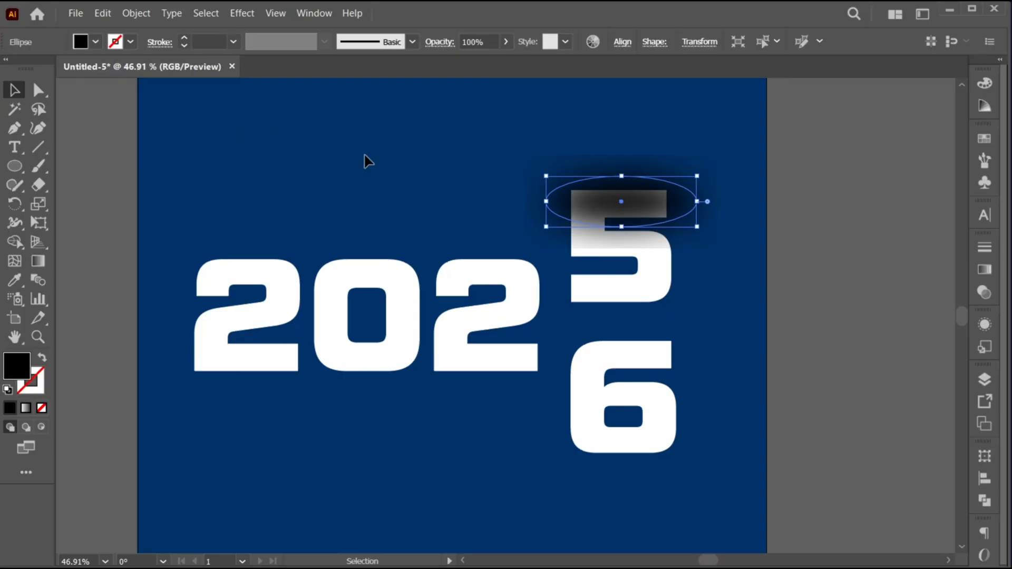
pyautogui.moveTo(721, 218)
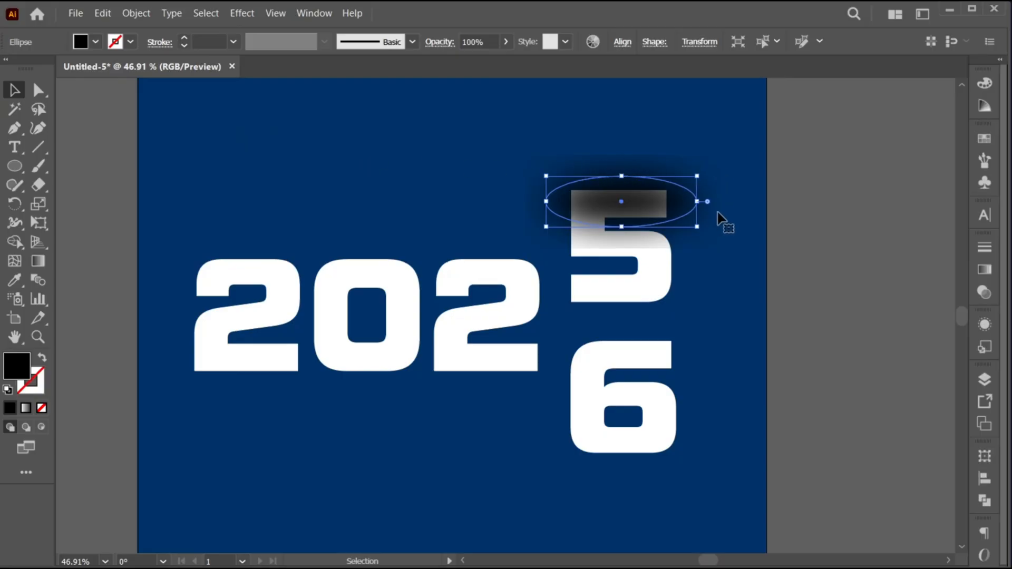
# Step: Set Document Raster Effects resolution to High (300 ppi) and adjust the padding around objects
pyautogui.click(242, 13)
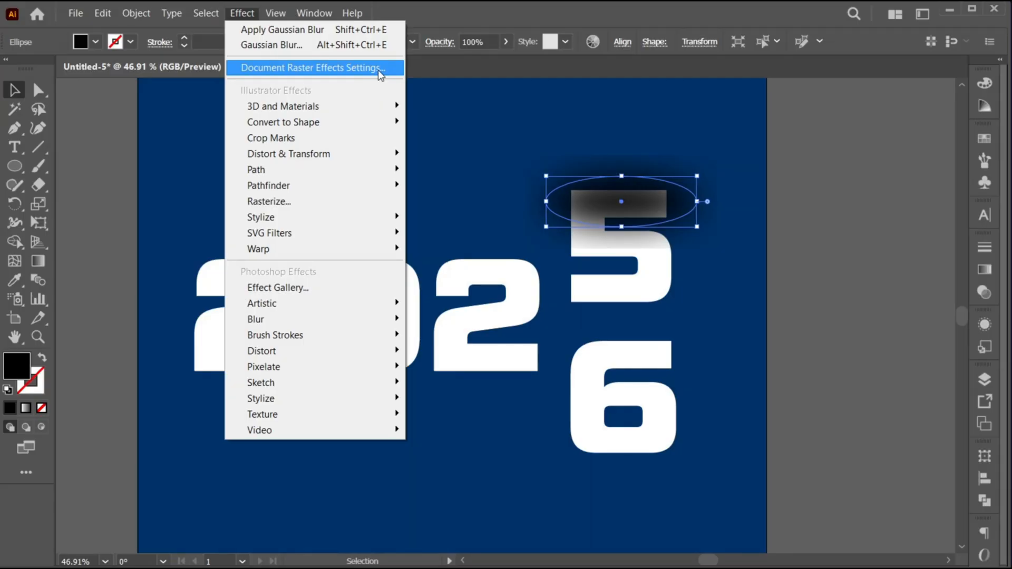
pyautogui.click(311, 67)
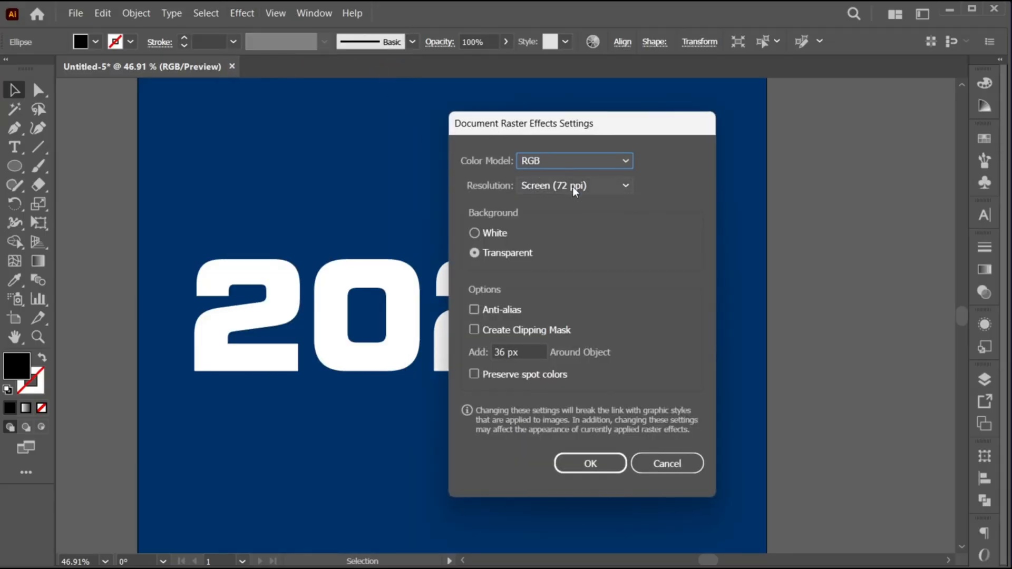
pyautogui.click(574, 184)
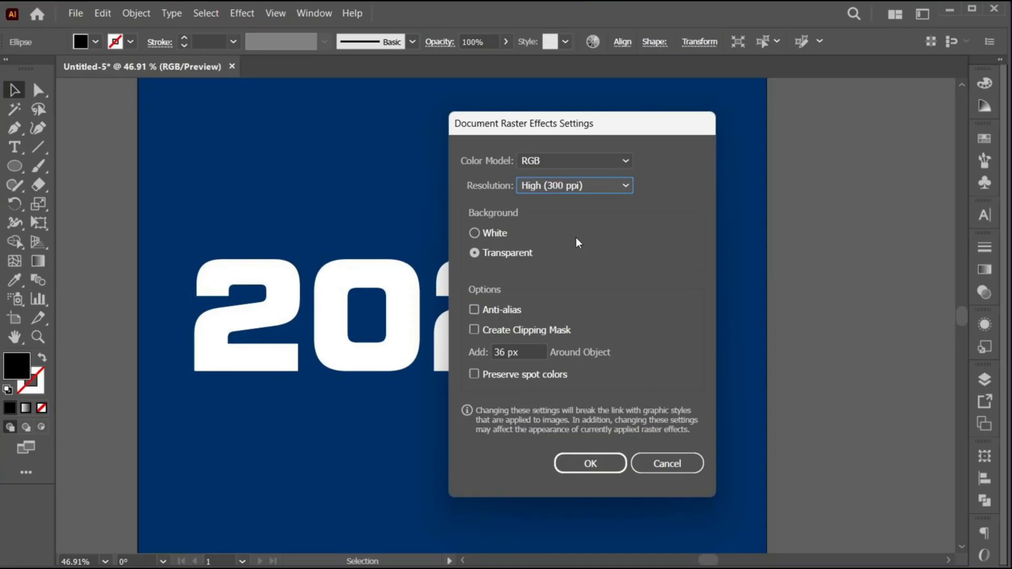
pyautogui.tripleClick(518, 352)
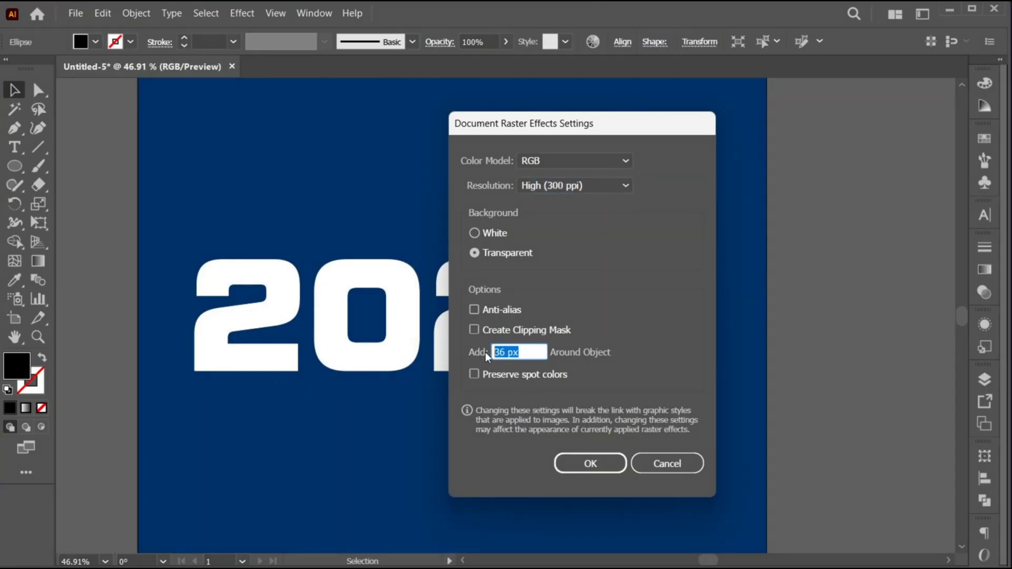
pyautogui.click(588, 463)
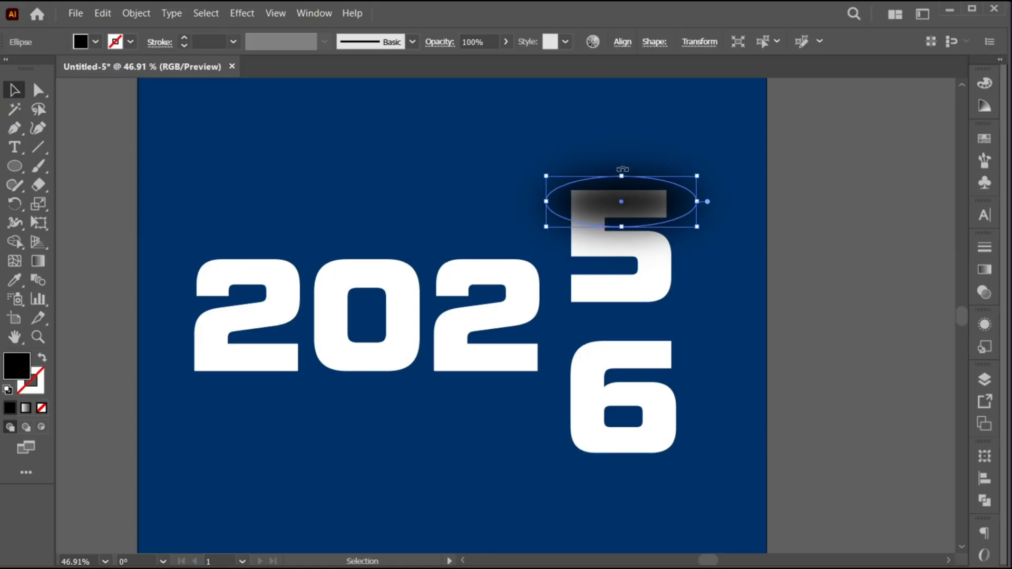
pyautogui.moveTo(713, 236)
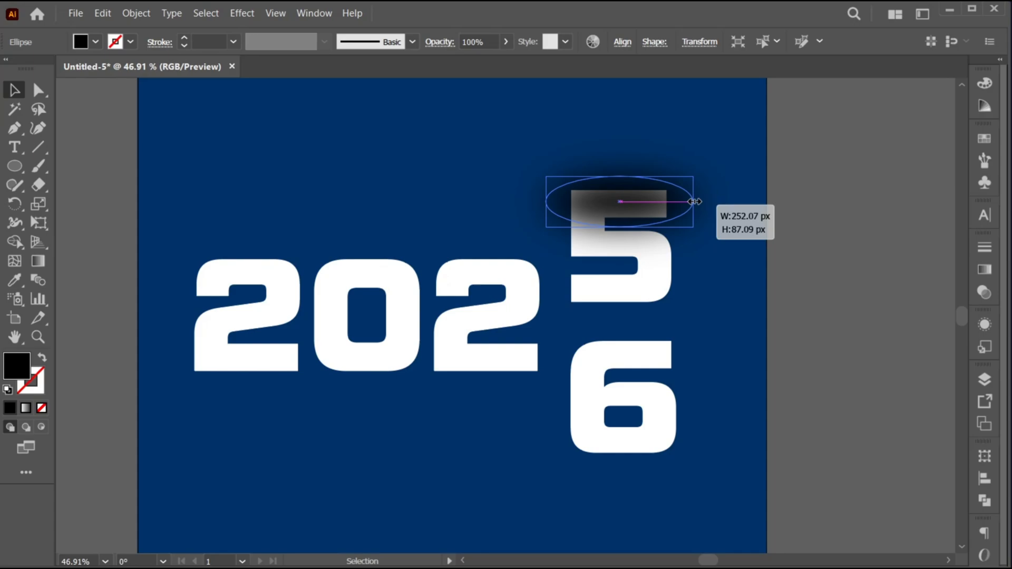
# Step: Stretch the blurred shadow ellipse wider across the top of the 5 and deselect
pyautogui.click(716, 261)
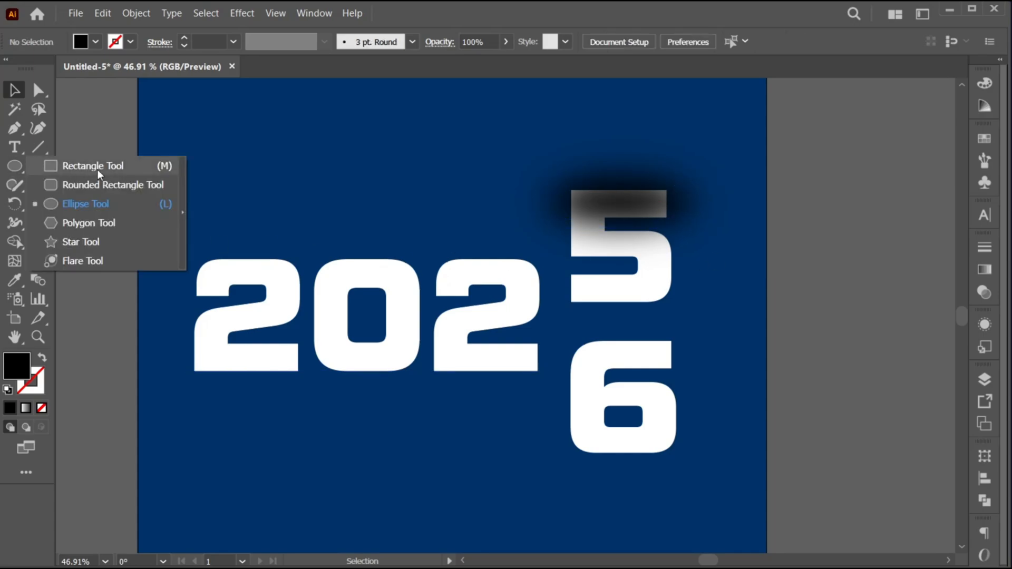
# Step: Draw a rectangle over the 5 and clip the 5 with its shadow inside it as a clipping mask
pyautogui.click(92, 165)
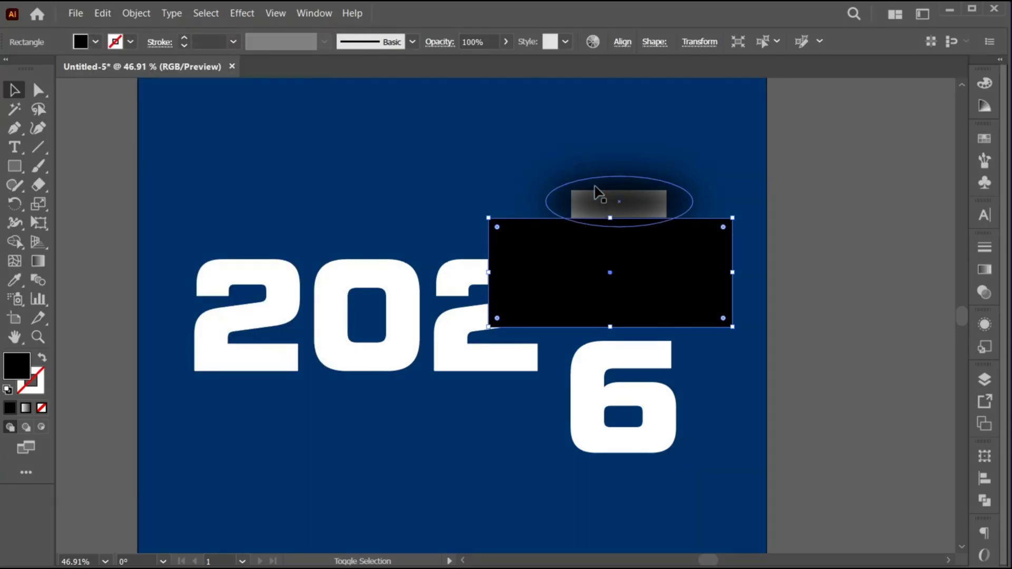
pyautogui.rightClick(597, 193)
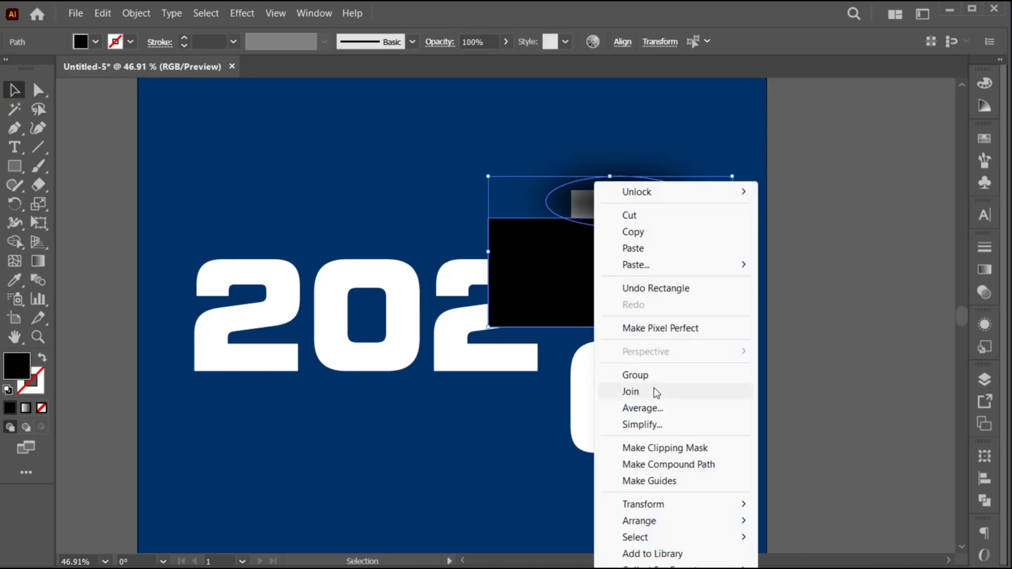
pyautogui.click(664, 448)
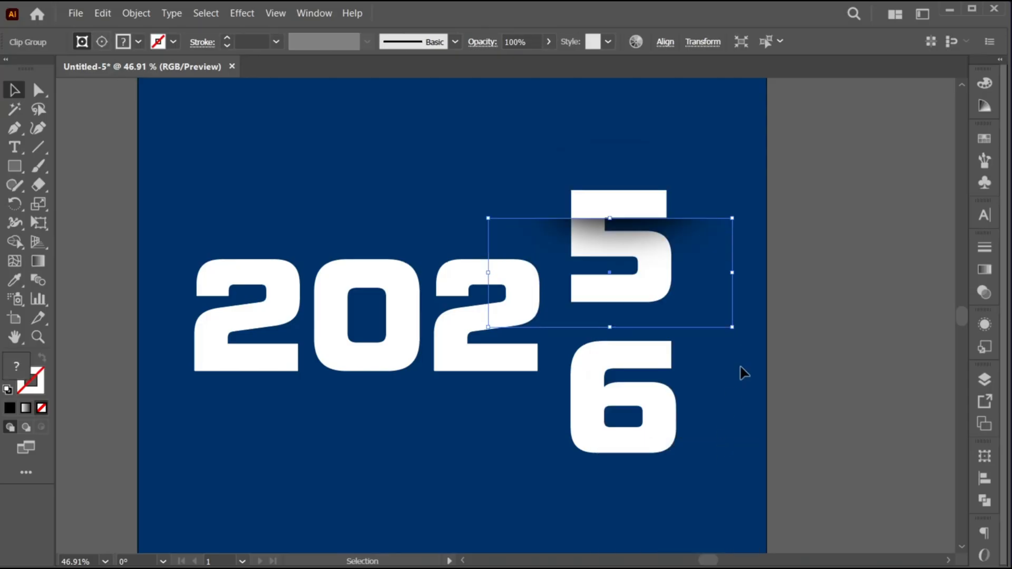
pyautogui.click(102, 13)
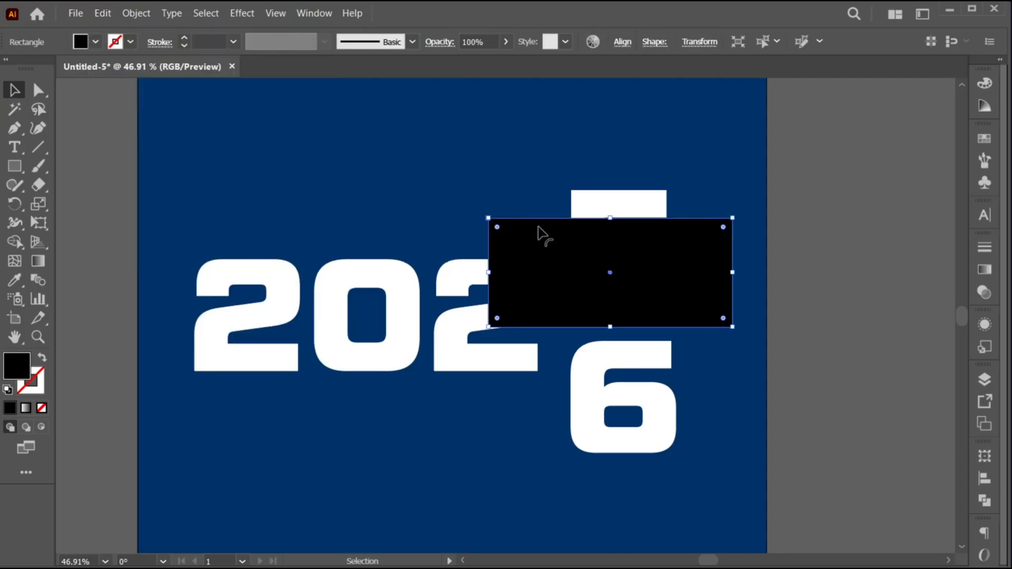
# Step: Reselect the clipped 5 group and nudge it slightly to the left
pyautogui.click(617, 198)
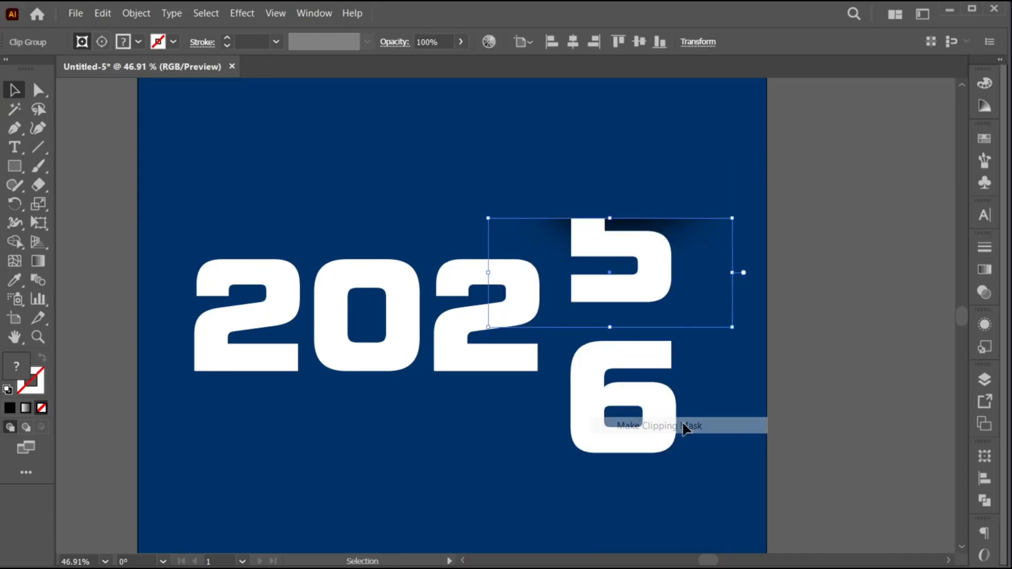
pyautogui.rightClick(658, 426)
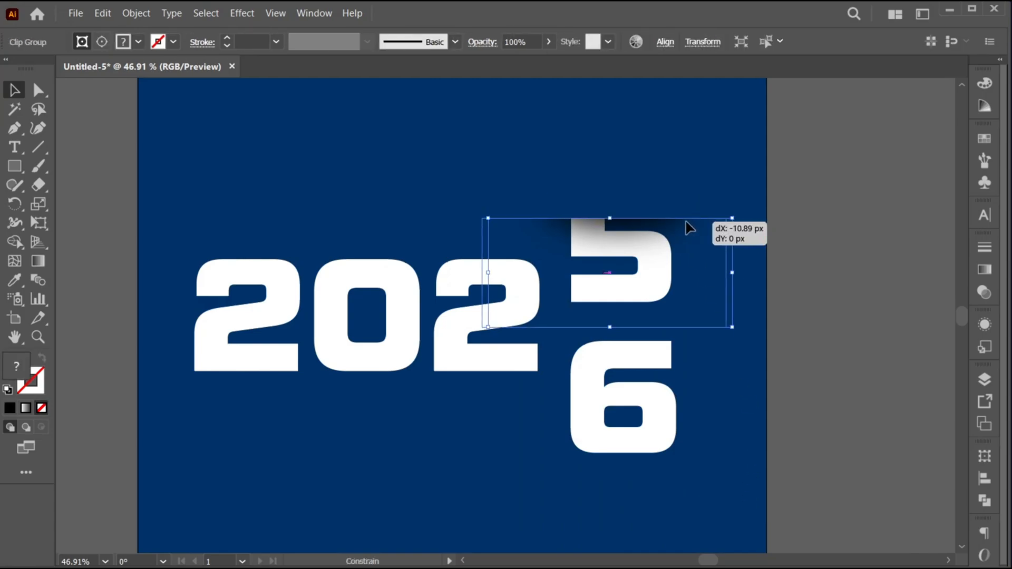
pyautogui.click(705, 194)
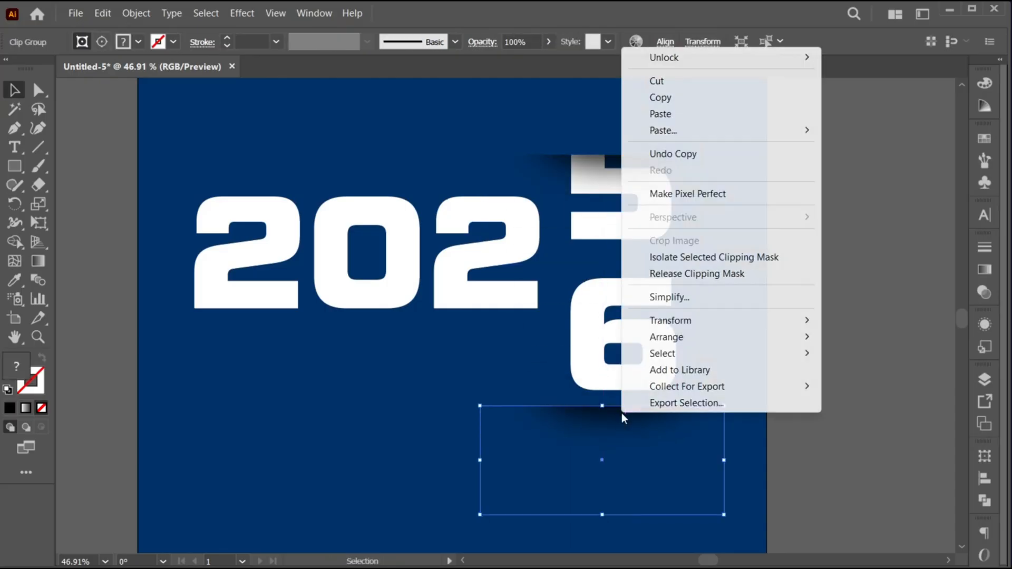
# Step: Reflect the copied clip mask so it is flipped for the bottom of the 6
pyautogui.click(670, 320)
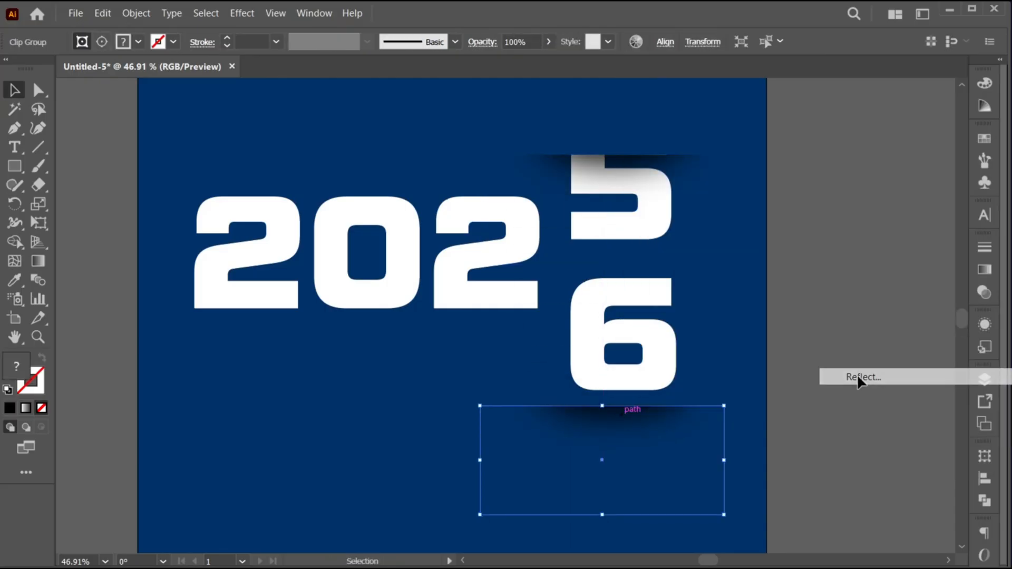
pyautogui.click(863, 376)
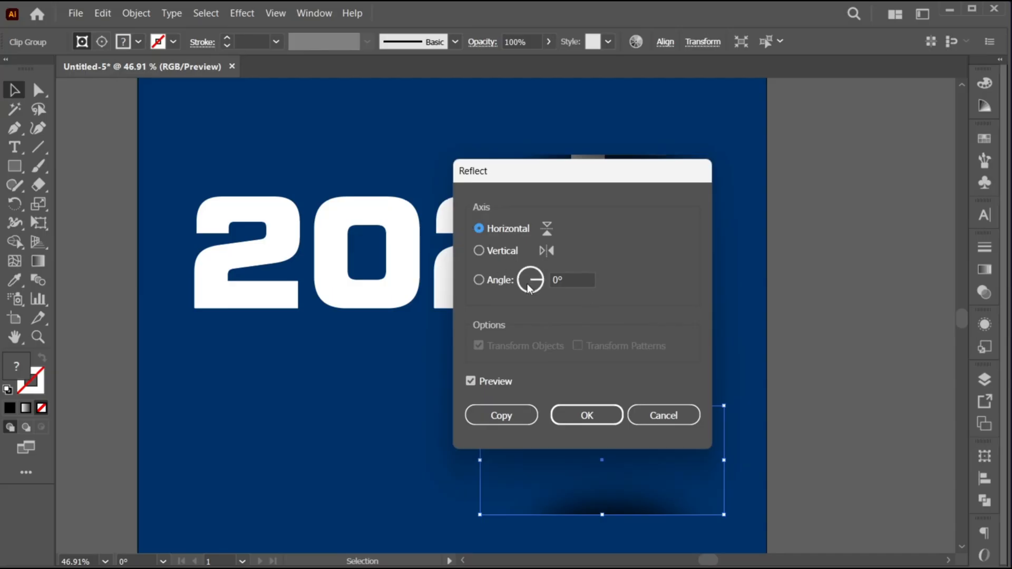
pyautogui.click(585, 414)
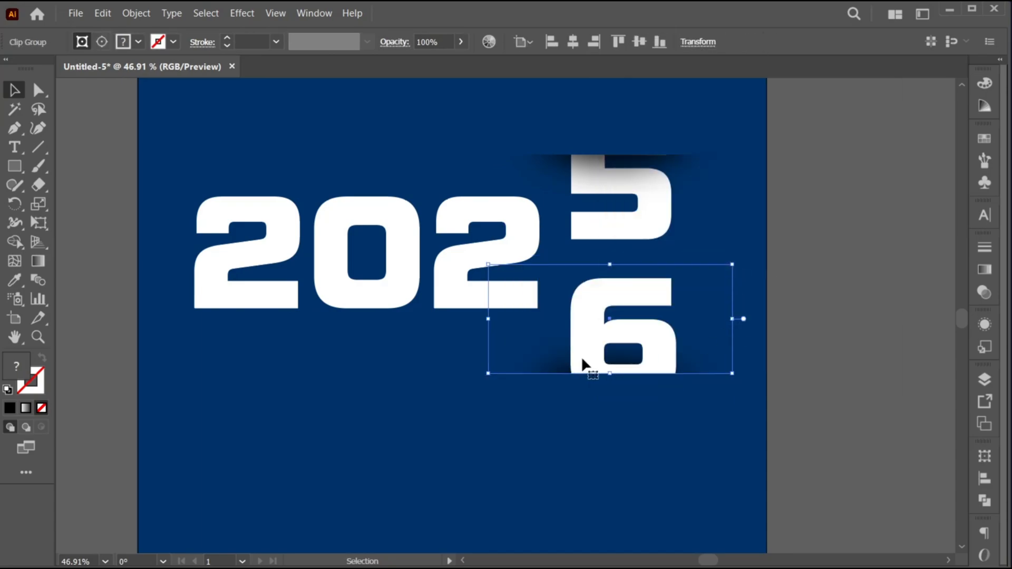
# Step: Place the flipped mask over the 6, send it one level backward, and zoom out
pyautogui.rightClick(587, 365)
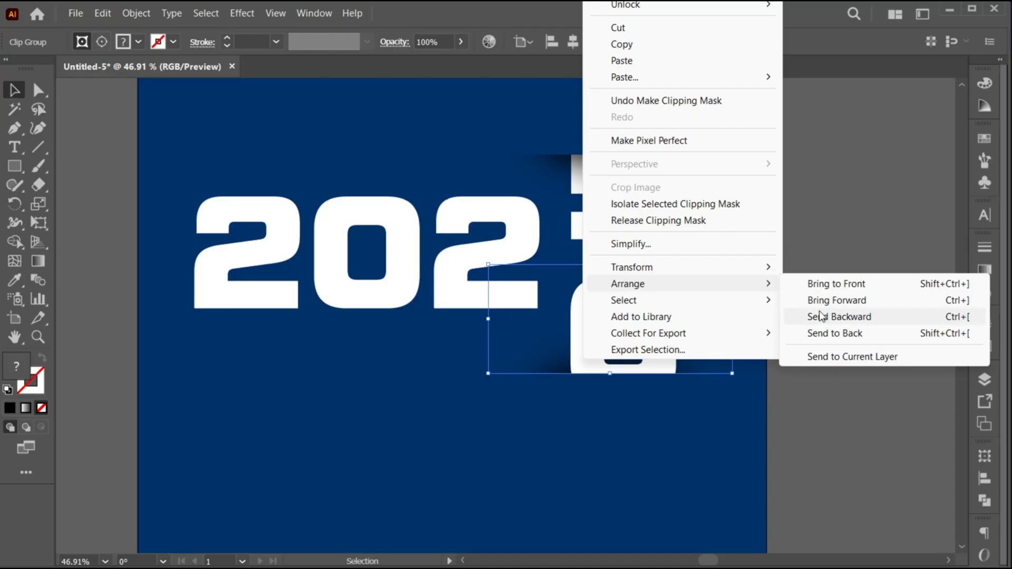
pyautogui.click(839, 316)
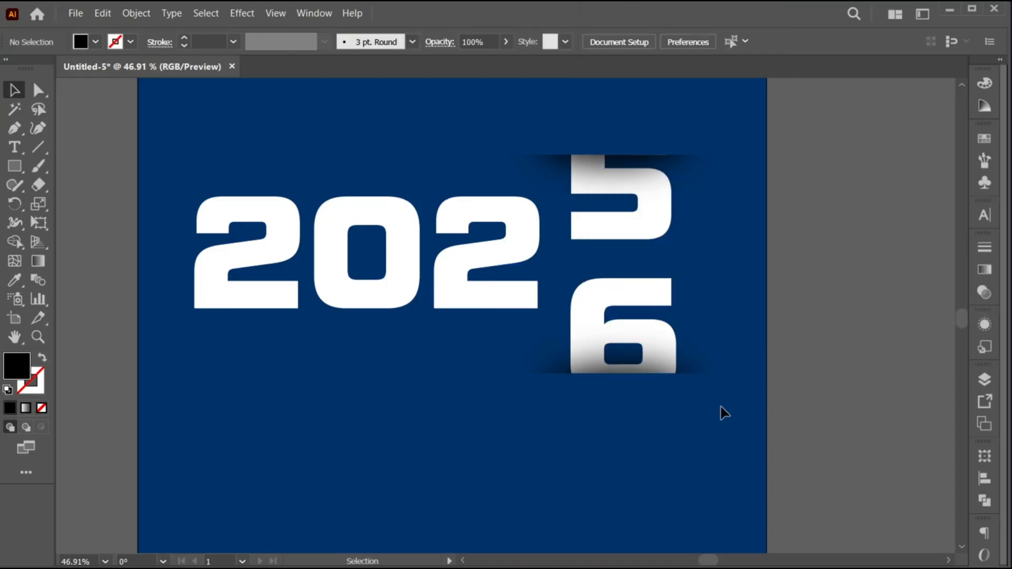
pyautogui.scroll(-3)
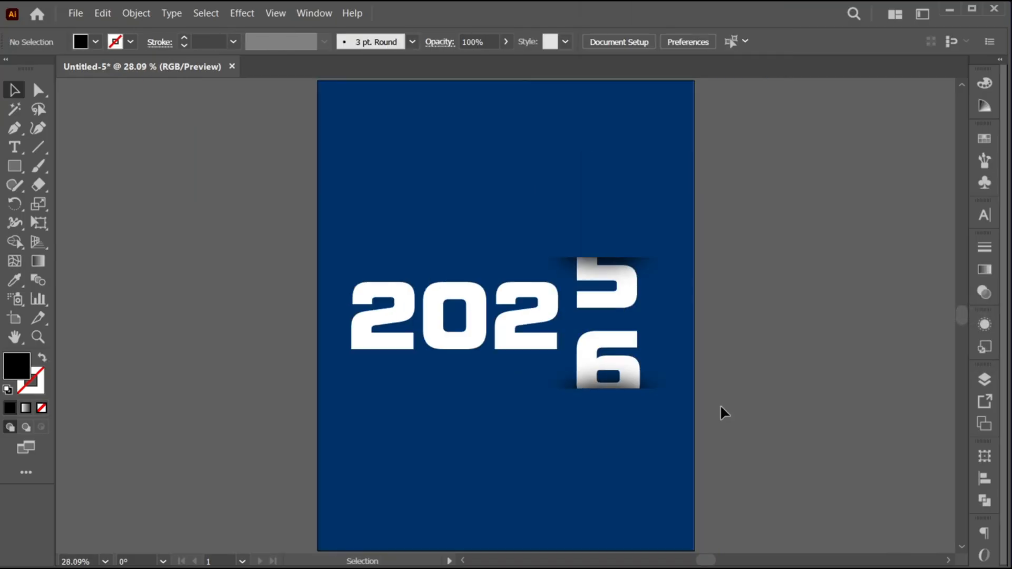
pyautogui.moveTo(75, 12)
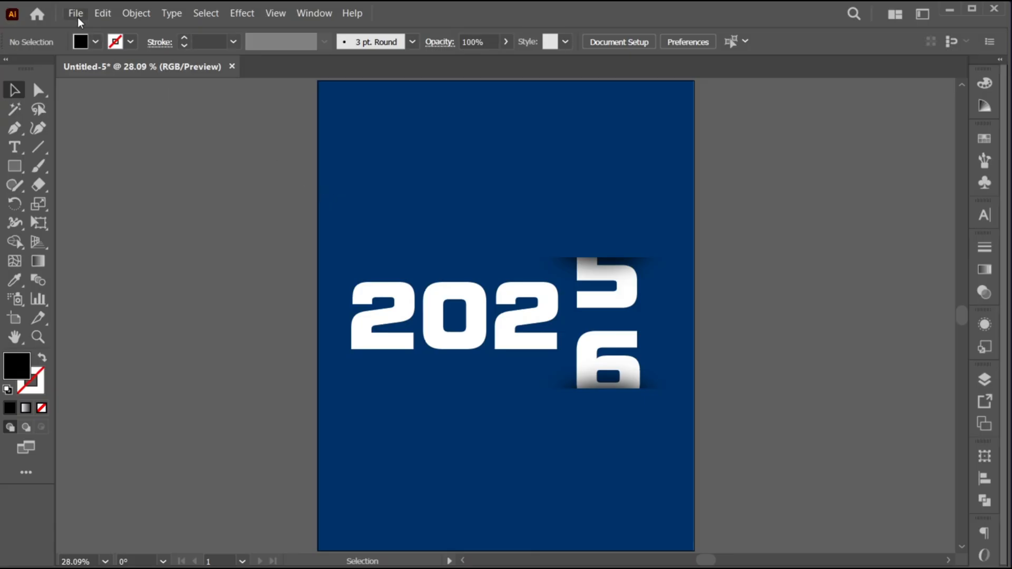
# Step: Place the fireworks photo to fill the artboard at 10% opacity and send it to the back
pyautogui.click(75, 12)
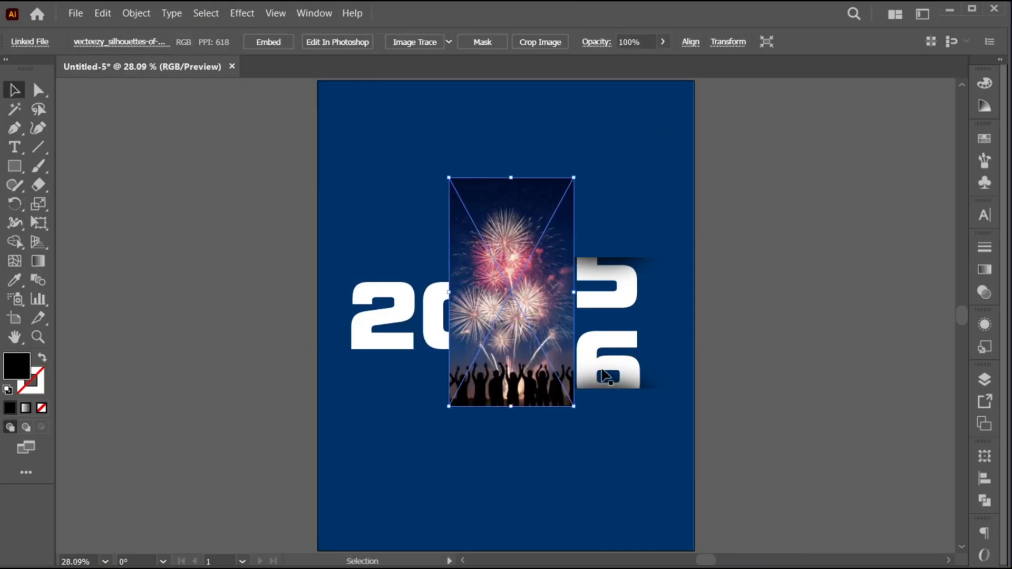
pyautogui.click(689, 41)
pyautogui.write('10')
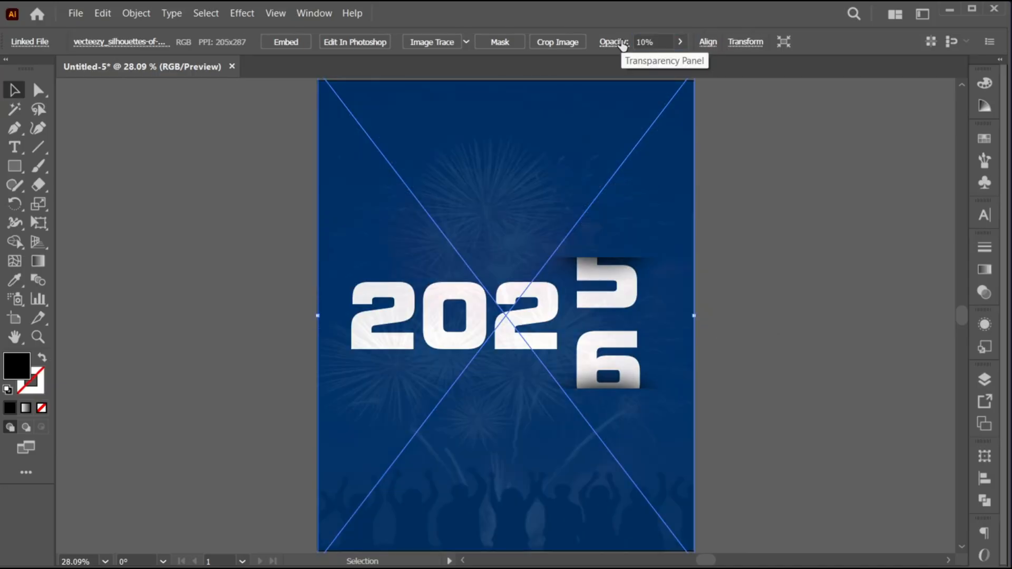
pyautogui.rightClick(506, 316)
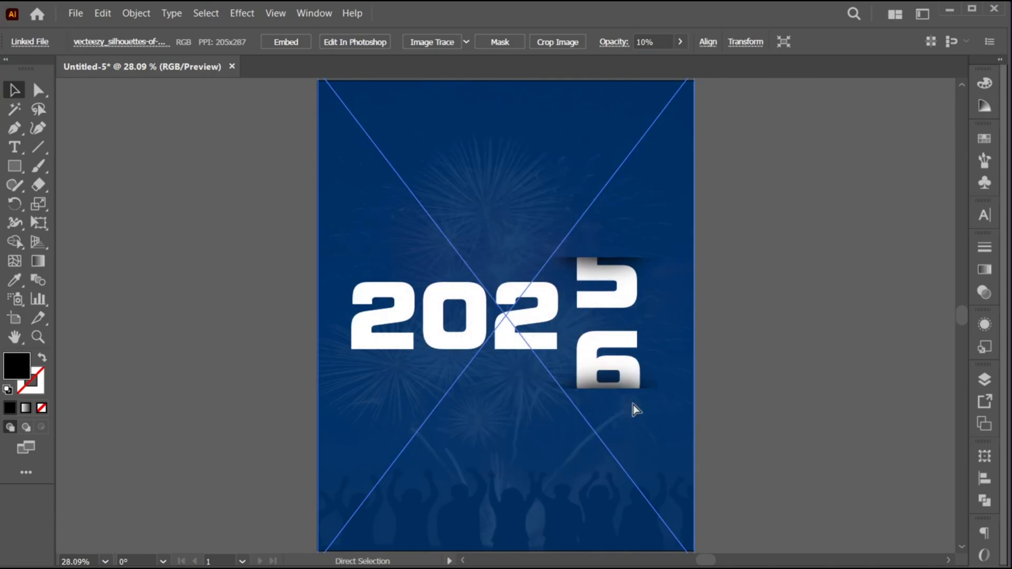
pyautogui.click(135, 13)
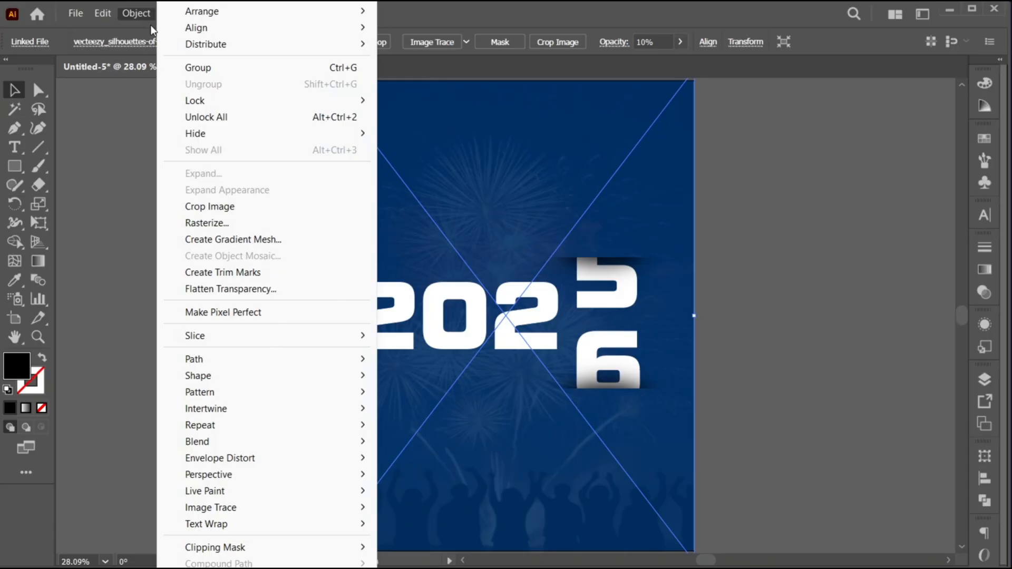
pyautogui.click(432, 113)
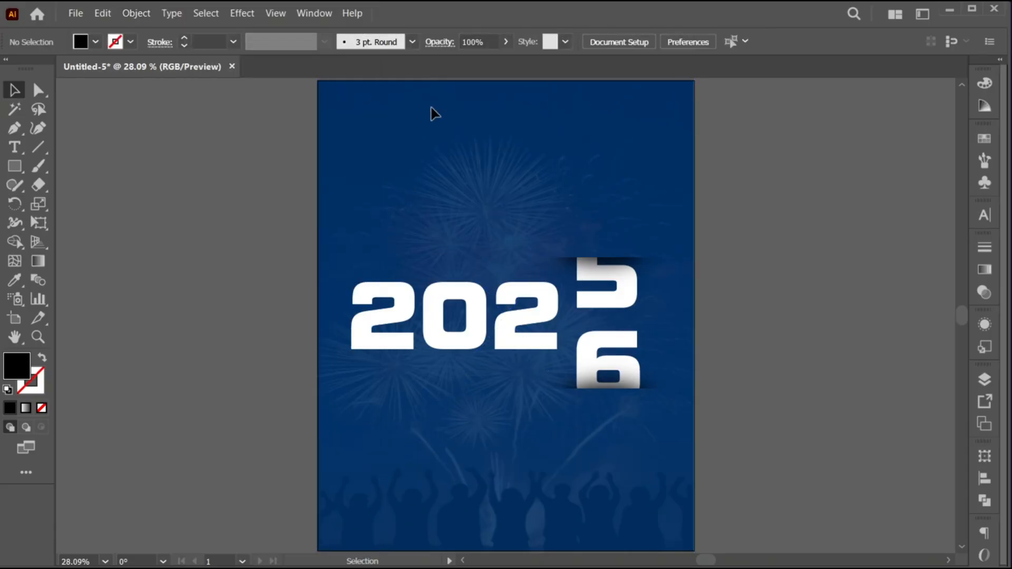
# Step: Add a title-case 'Happy' in Bastliga One script near the top of the poster
pyautogui.click(14, 146)
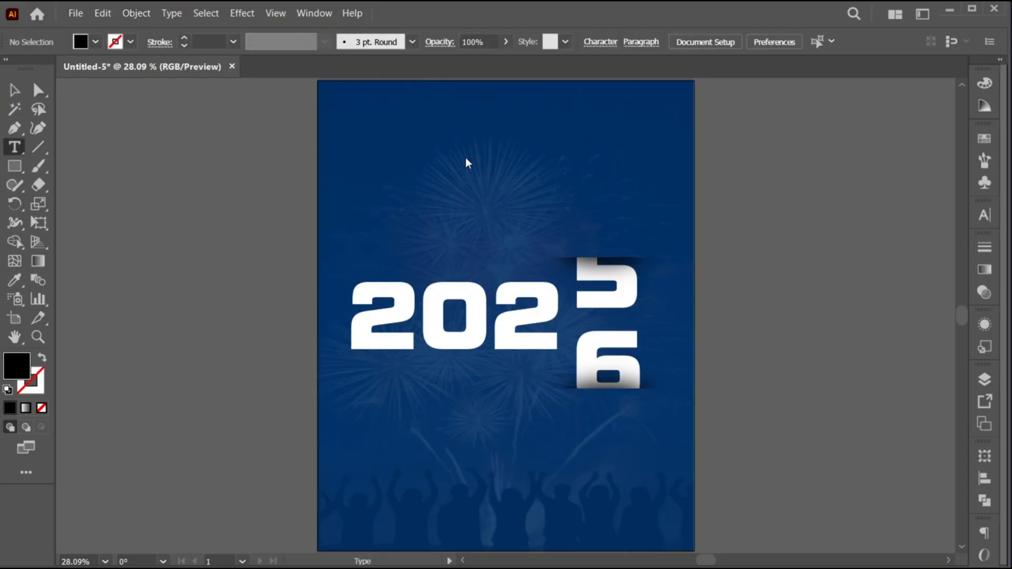
pyautogui.write('happy')
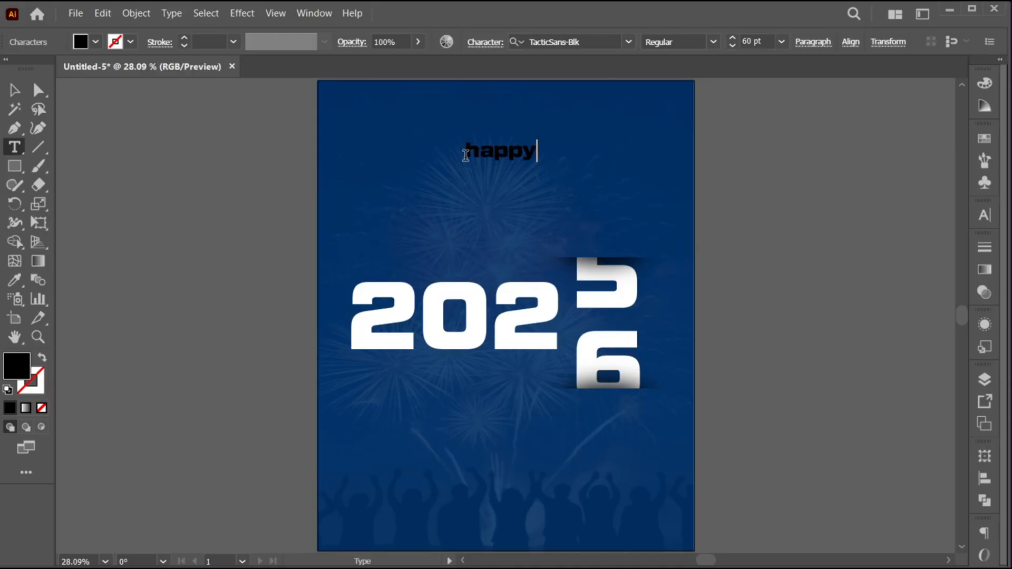
pyautogui.click(171, 13)
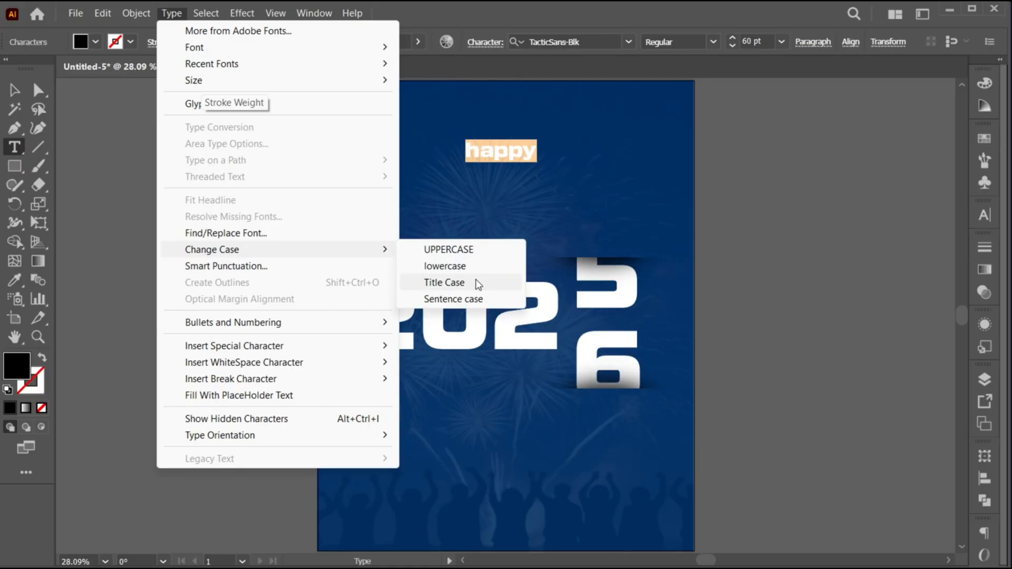
pyautogui.click(444, 283)
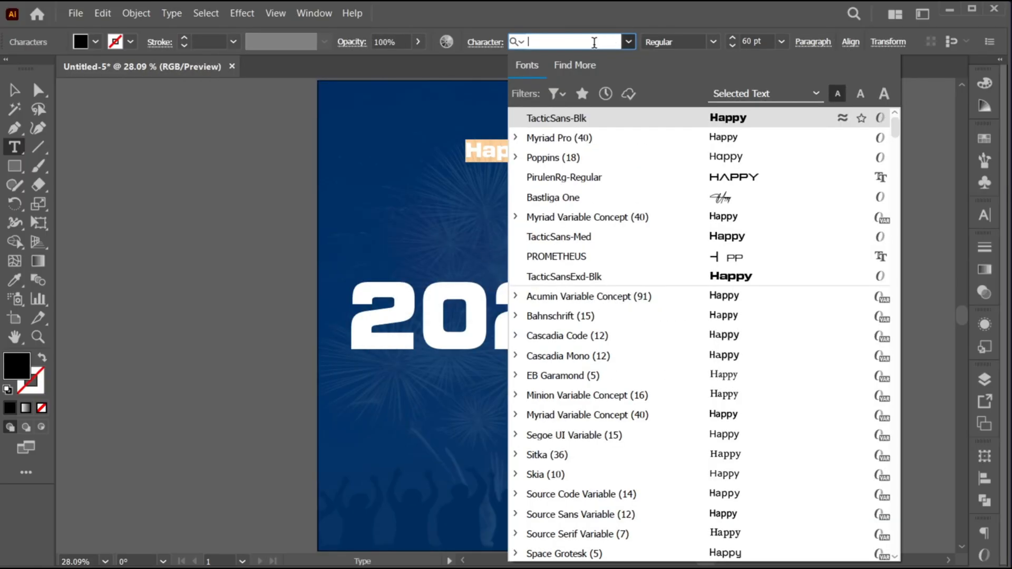
pyautogui.write('bast')
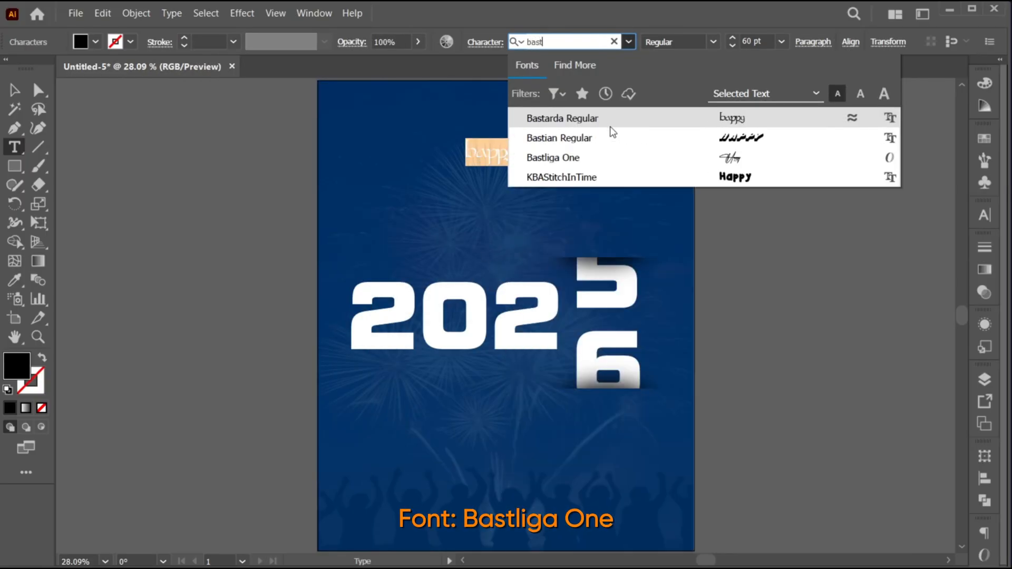
pyautogui.click(552, 158)
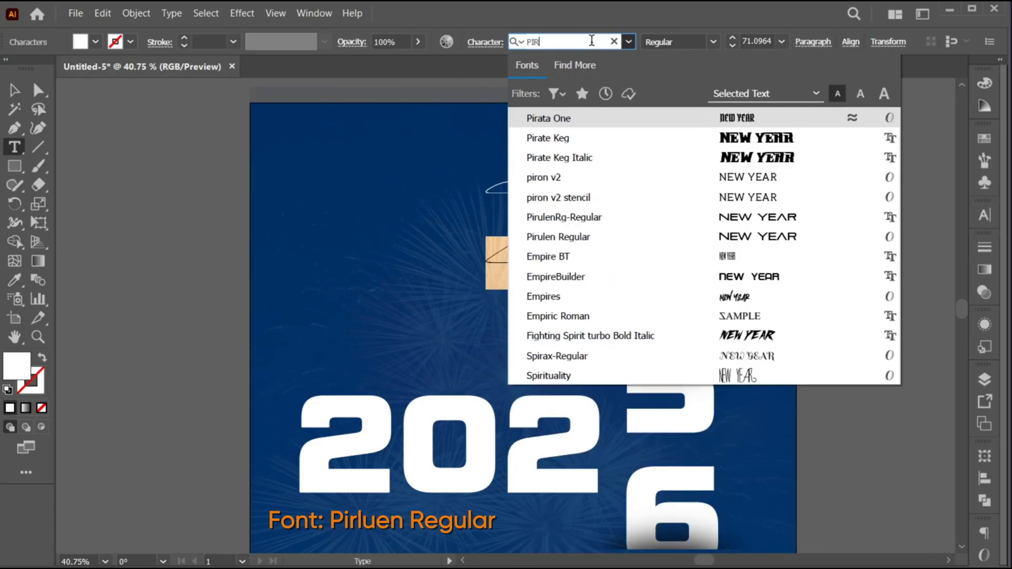
# Step: Set the NEW YEAR title in Pirulen Regular white and position it below Happy
pyautogui.click(564, 216)
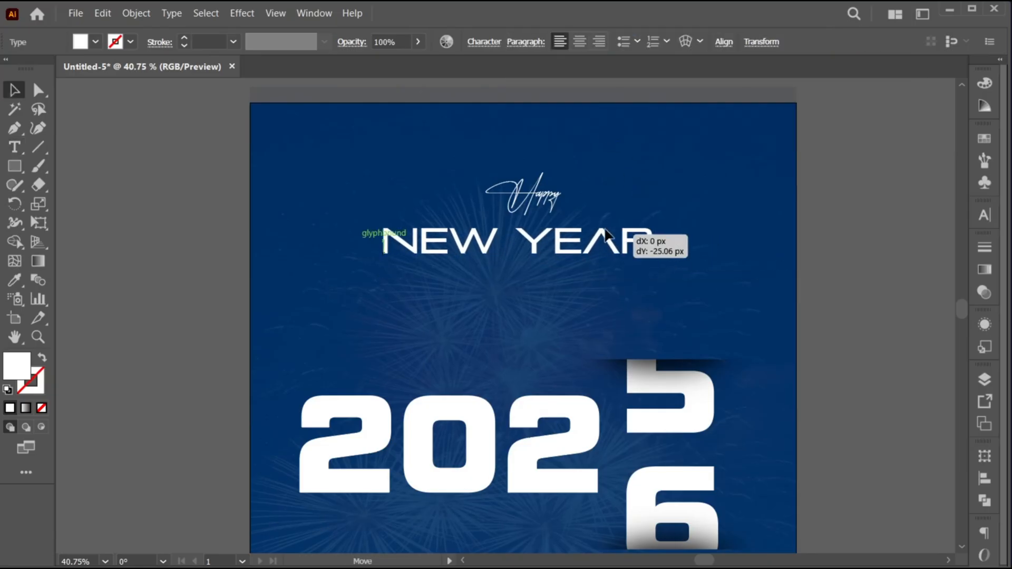
pyautogui.click(724, 41)
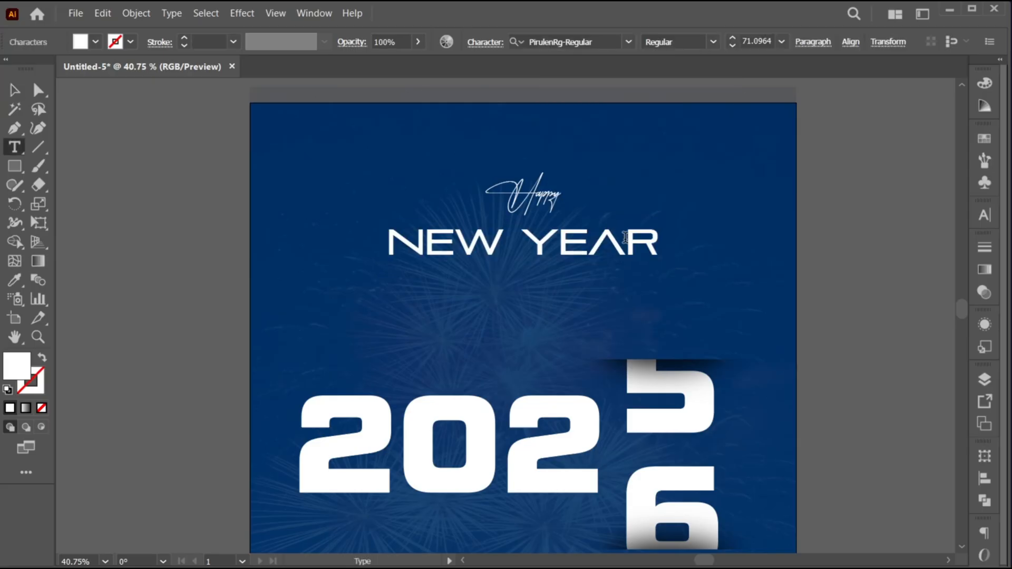
pyautogui.tripleClick(522, 243)
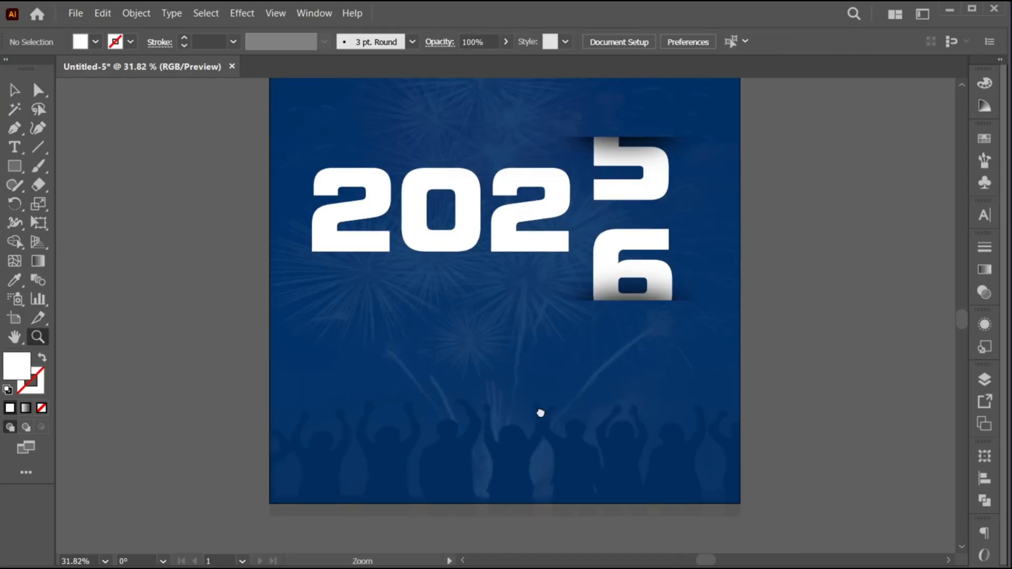
# Step: Add a white, centre-aligned Poppins Medium 15 pt greeting paragraph near the poster bottom
pyautogui.click(14, 147)
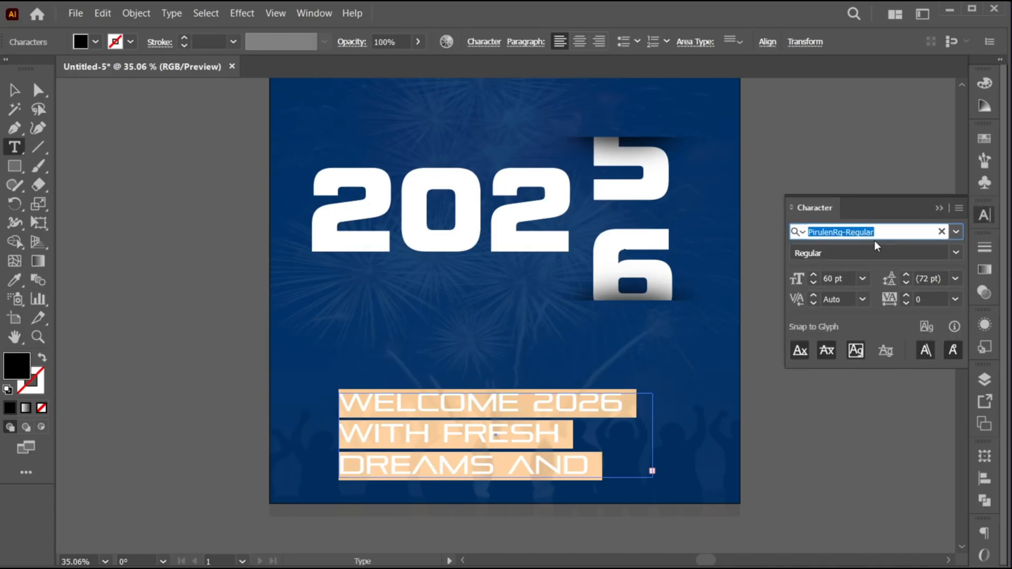
pyautogui.write('POPPINS M')
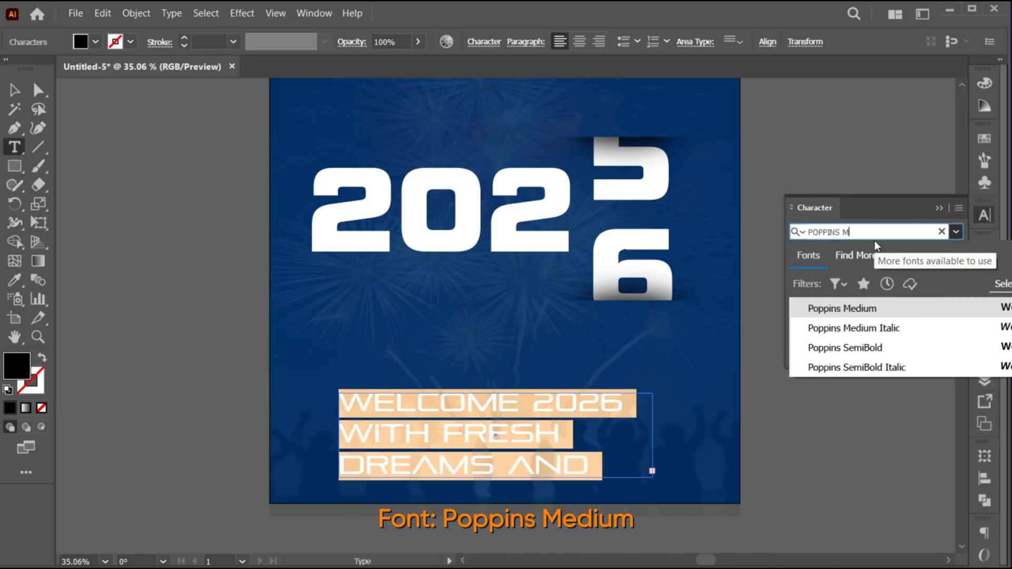
pyautogui.click(842, 308)
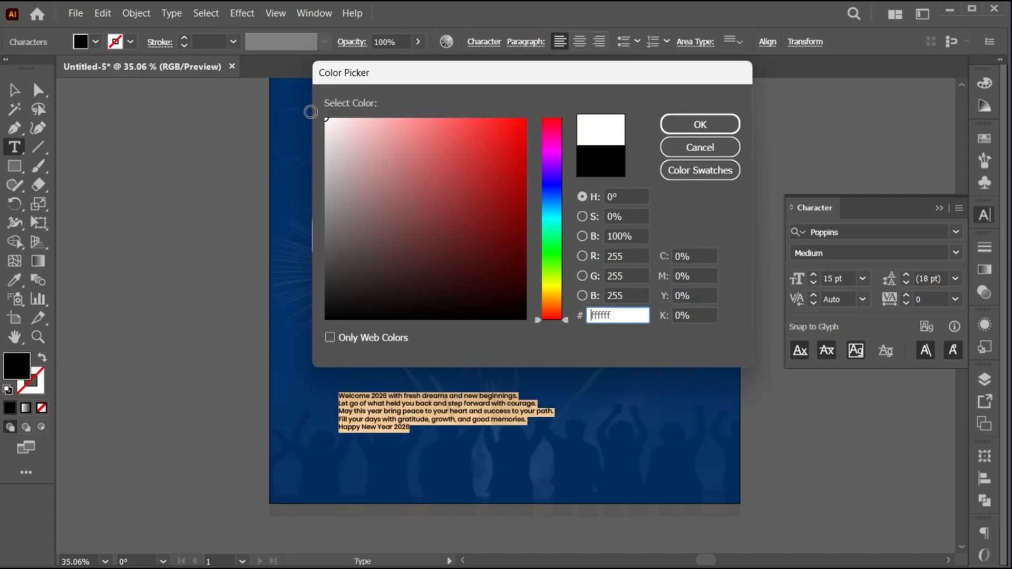
pyautogui.click(698, 124)
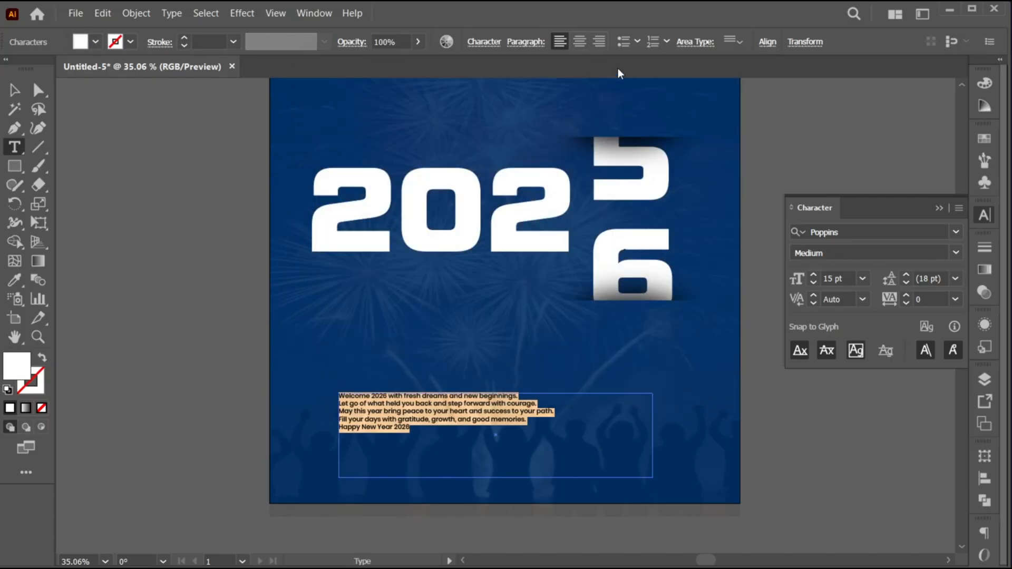
pyautogui.click(579, 41)
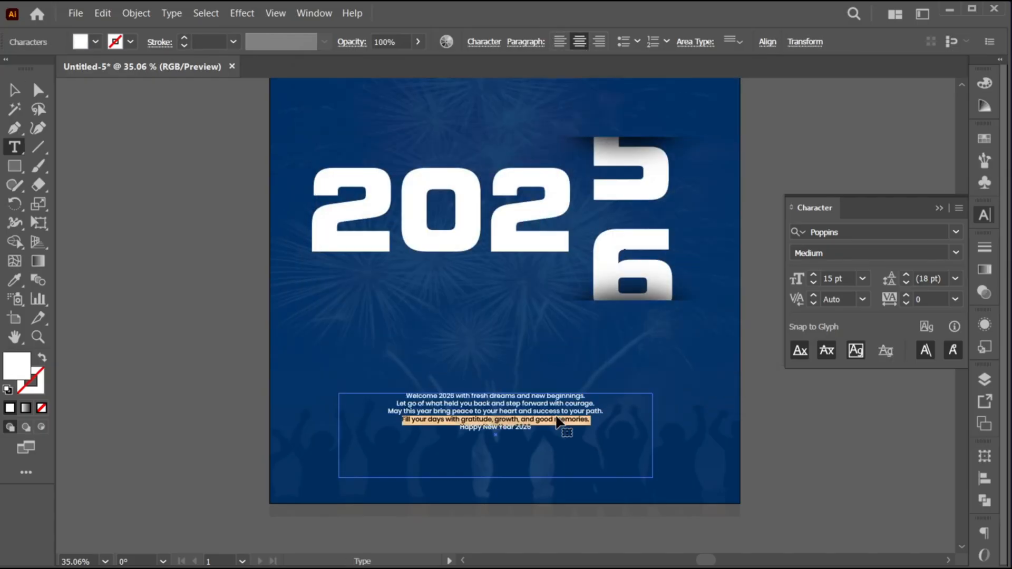
# Step: Make the final Happy New Year 2026 line 17 pt SemiBold and the first 2026 semibold
pyautogui.click(836, 278)
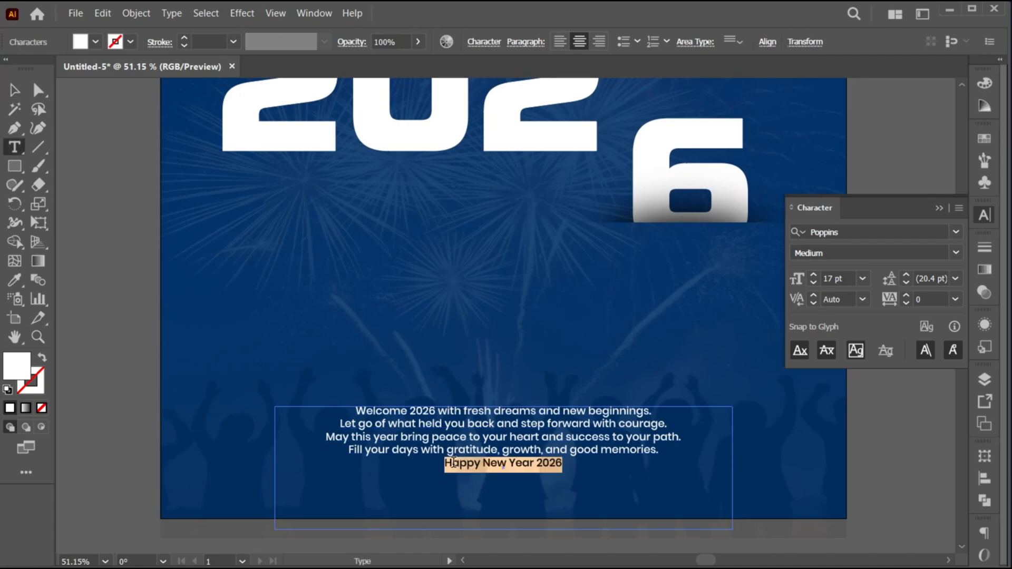
pyautogui.click(956, 252)
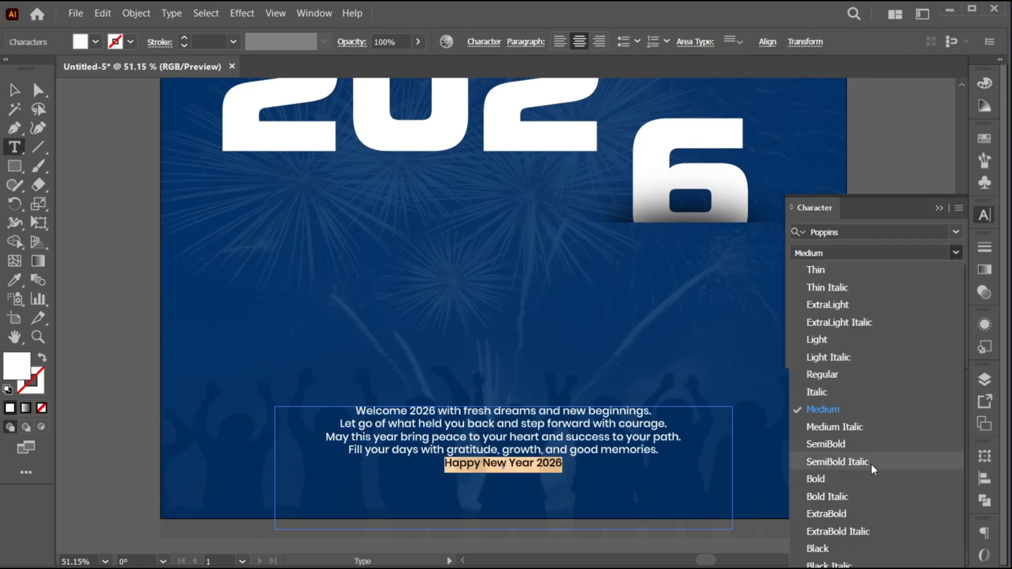
pyautogui.click(816, 479)
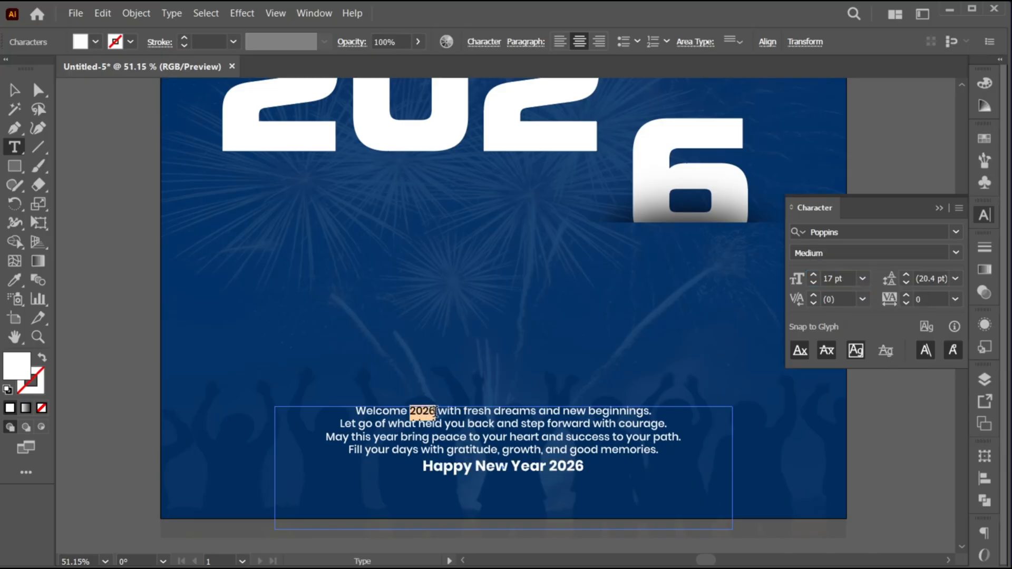
pyautogui.click(955, 253)
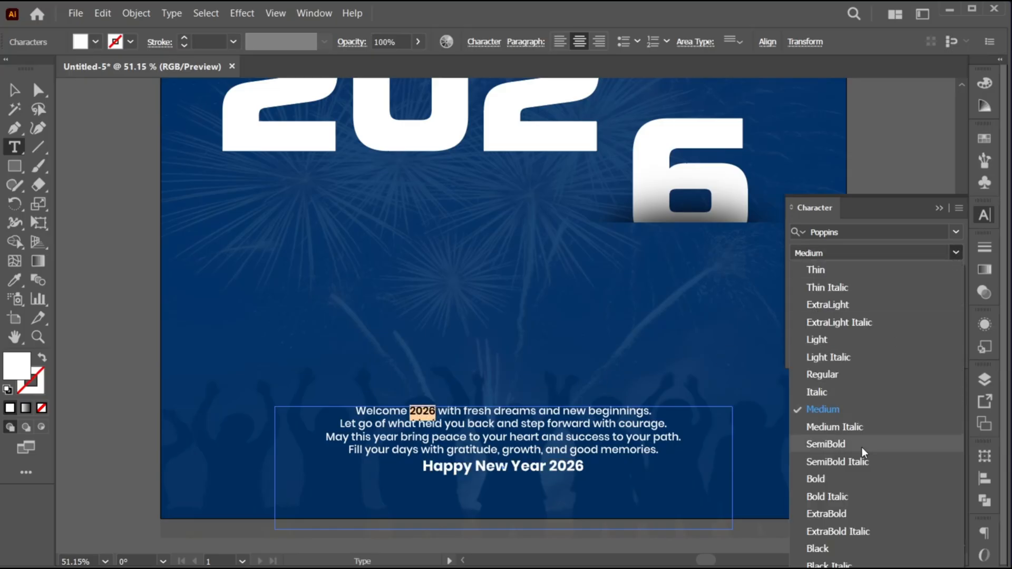
pyautogui.click(758, 352)
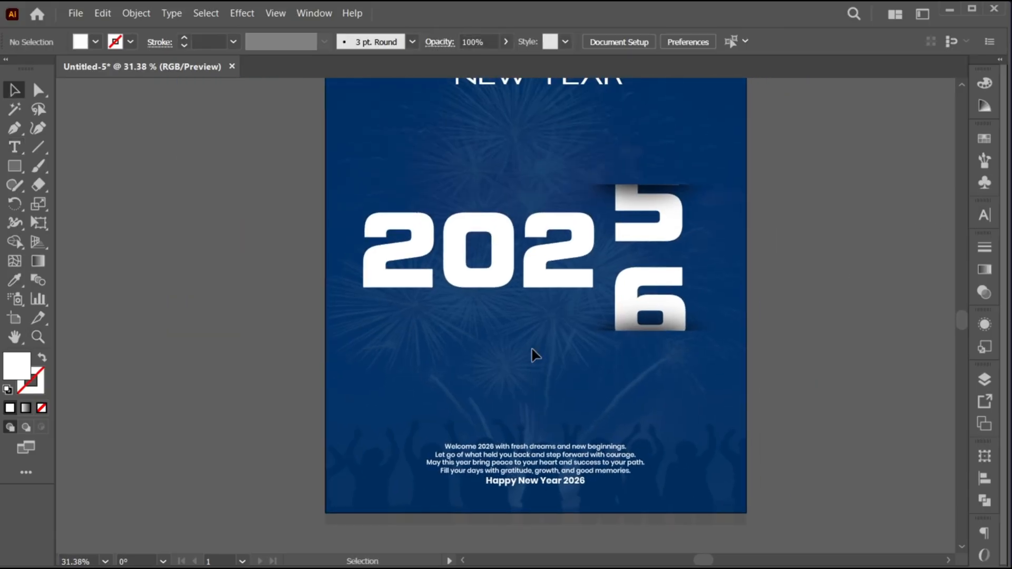
# Step: Place the round "JZ" logo PNG onto the poster below the numerals via File > Place
pyautogui.click(75, 13)
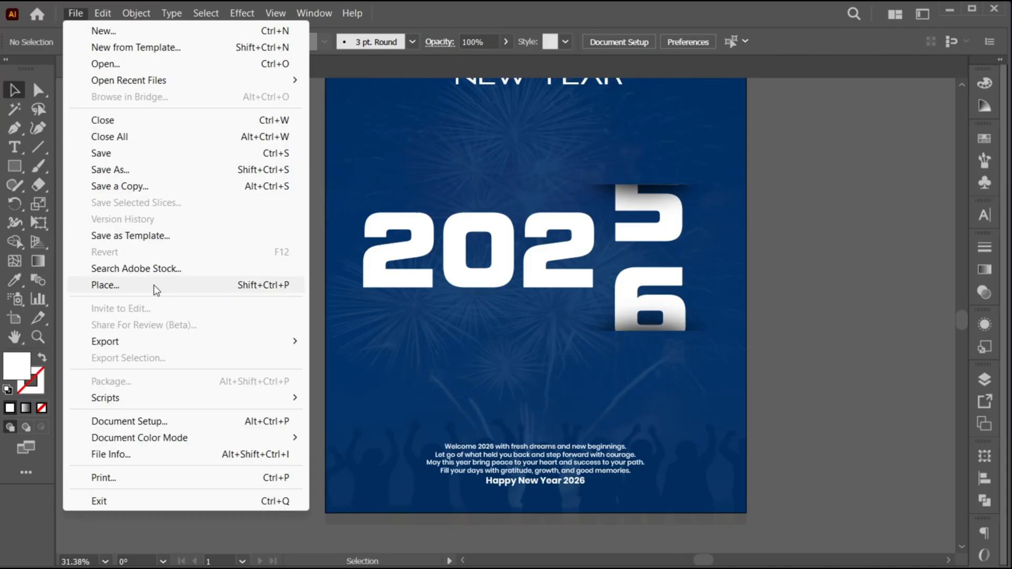
pyautogui.click(106, 285)
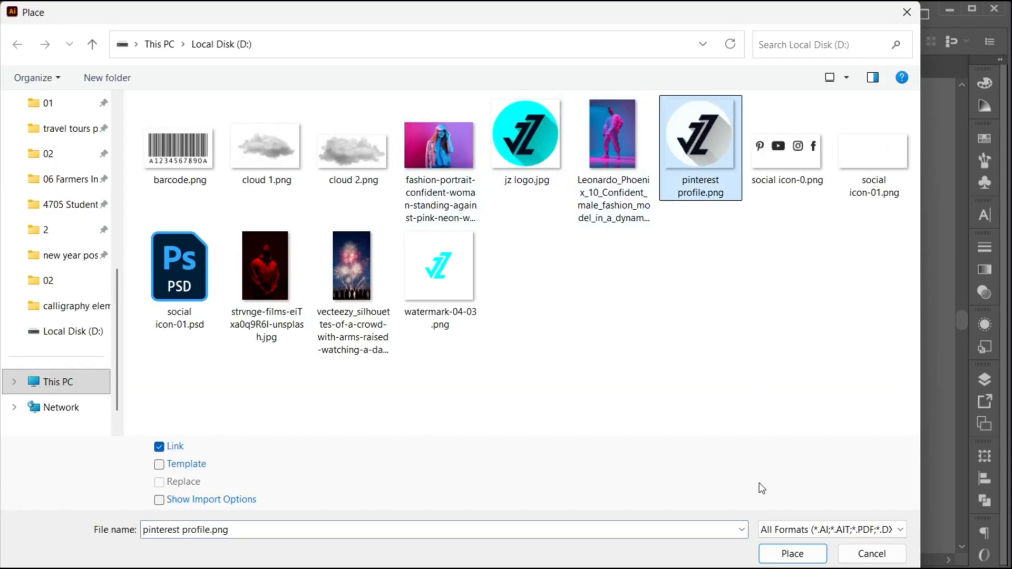
pyautogui.click(792, 553)
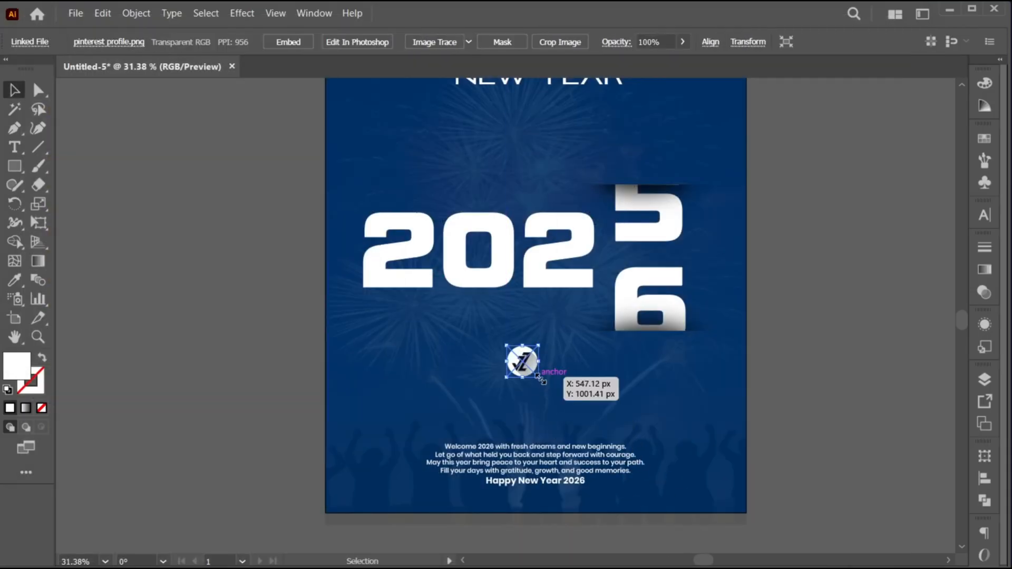